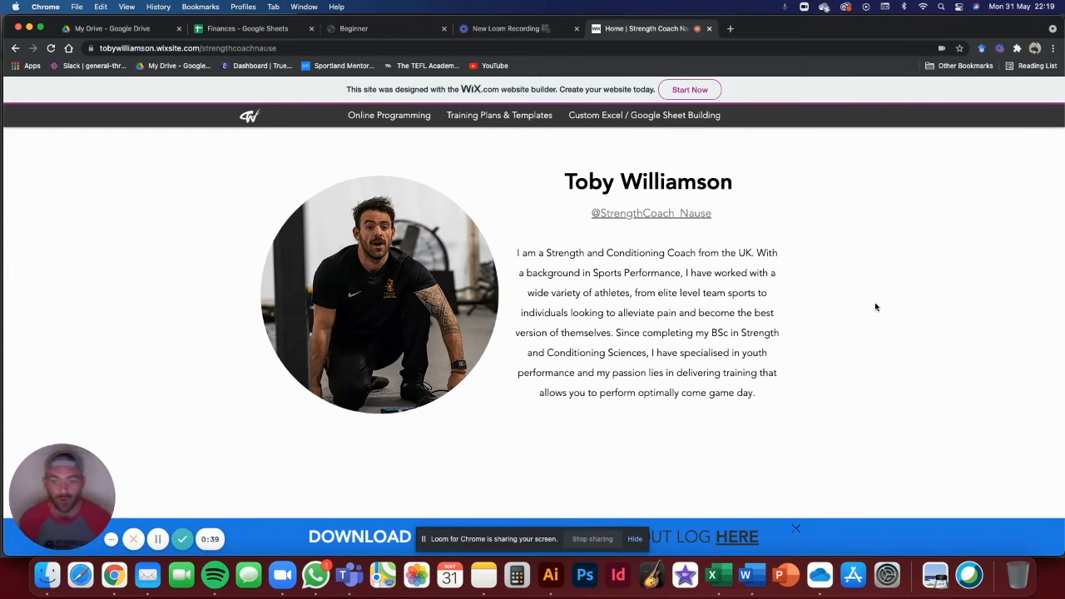
mouse_move(841, 366)
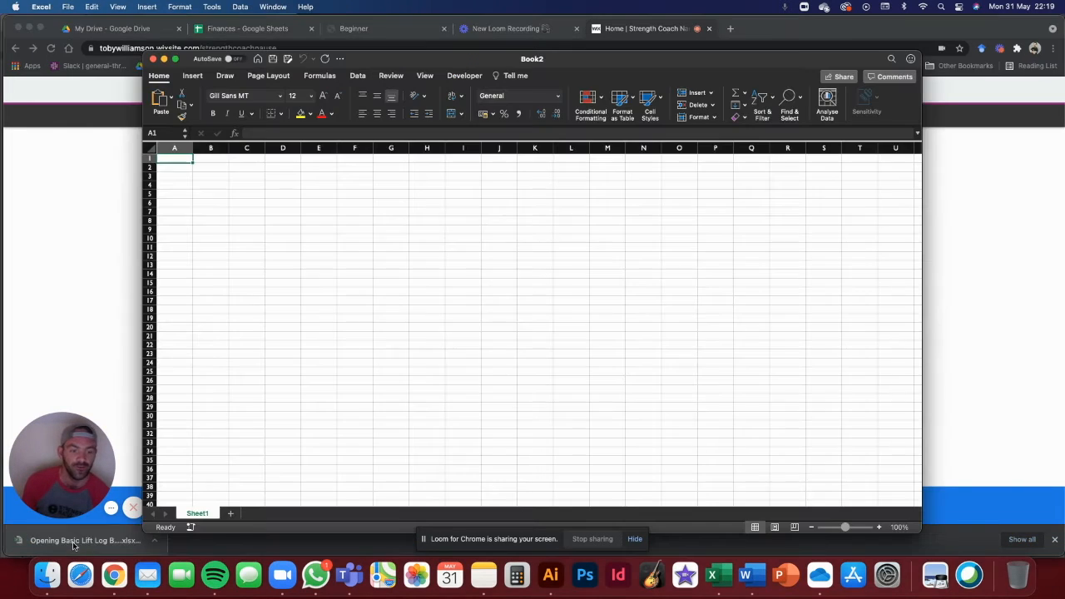
Step: Switch from the finished lift logbook to the Book2 draft workbook's Dashboard sheet
click(84, 540)
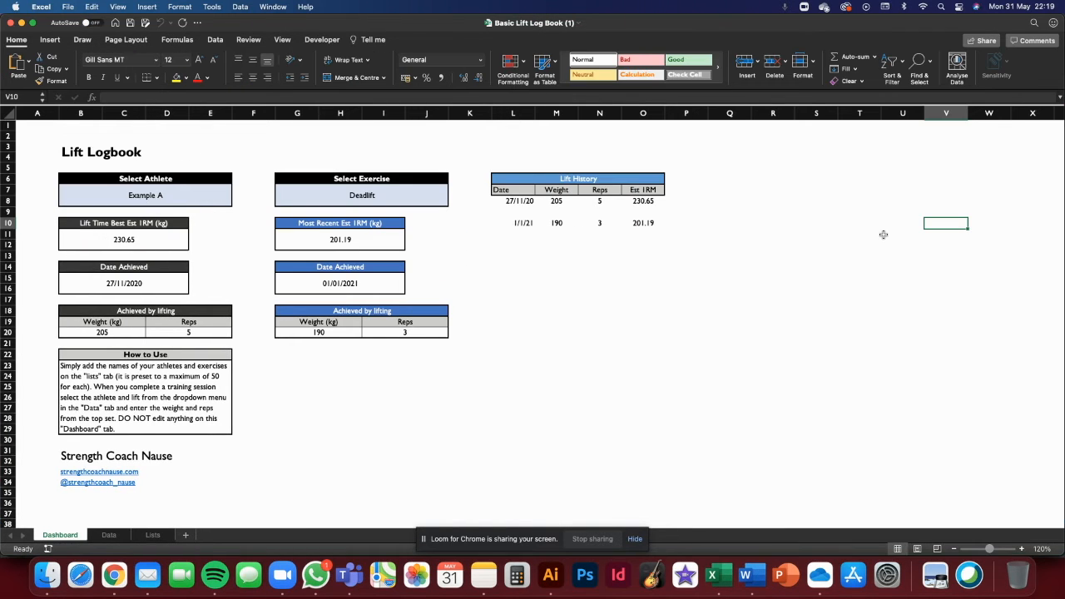
mouse_move(859, 253)
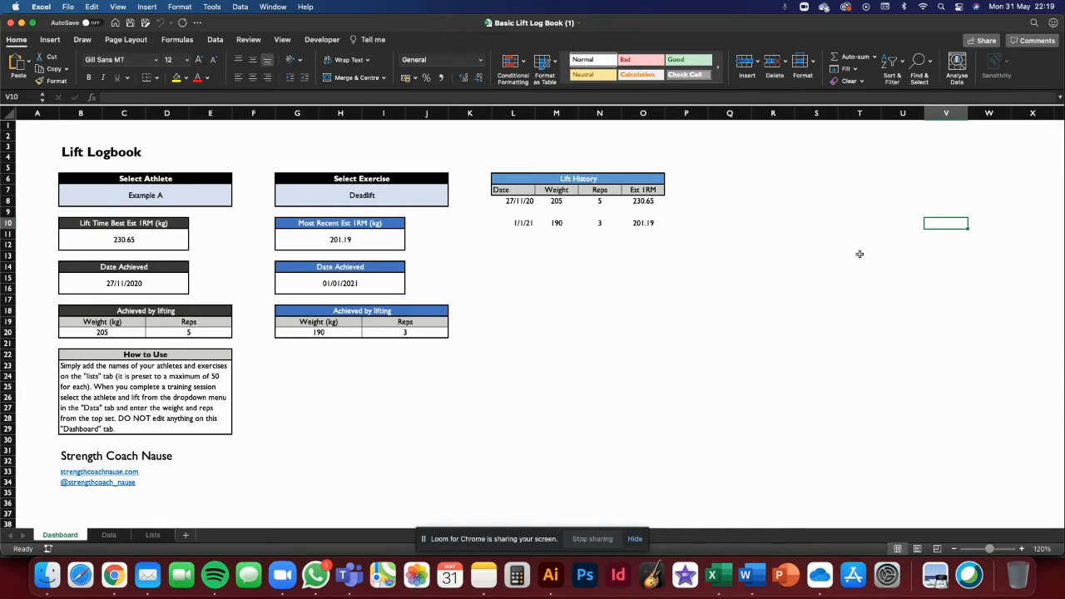
mouse_move(725, 286)
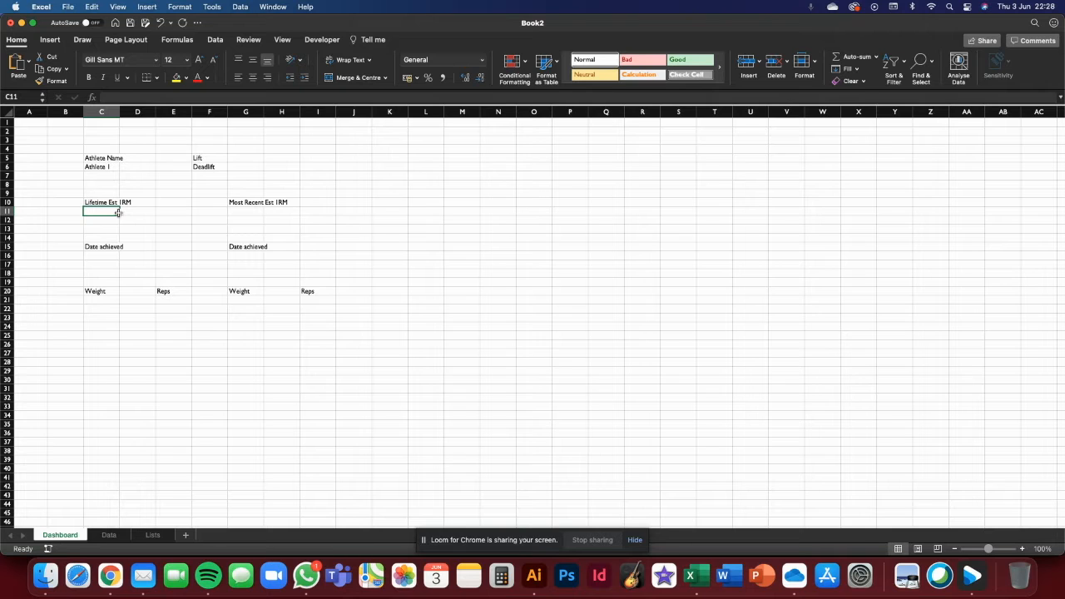
mouse_move(131, 276)
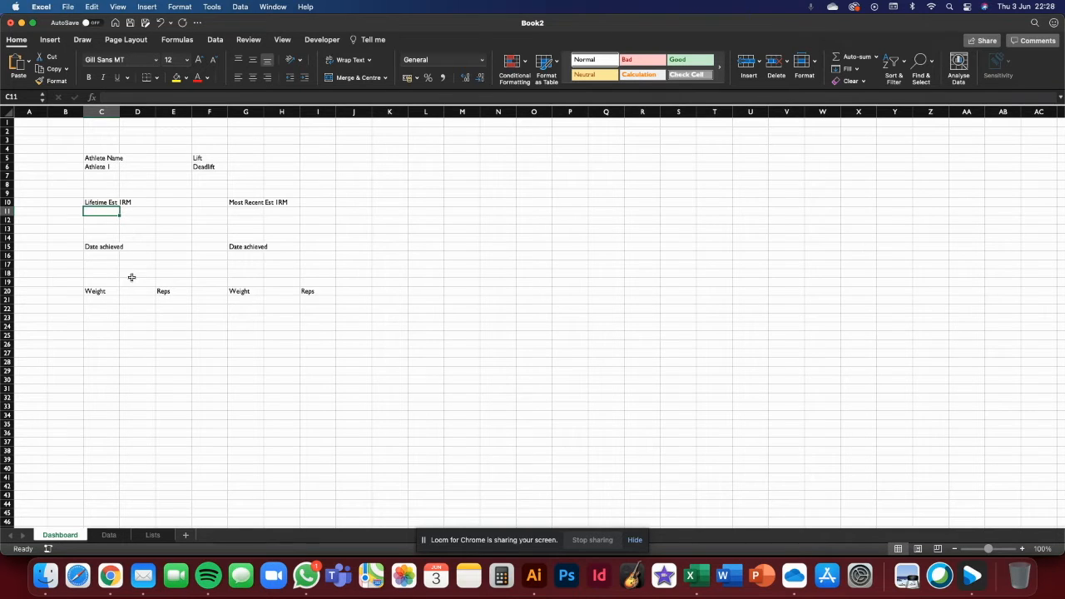
Step: Select a cell in the Data sheet's lift table and name the table RawData
click(106, 535)
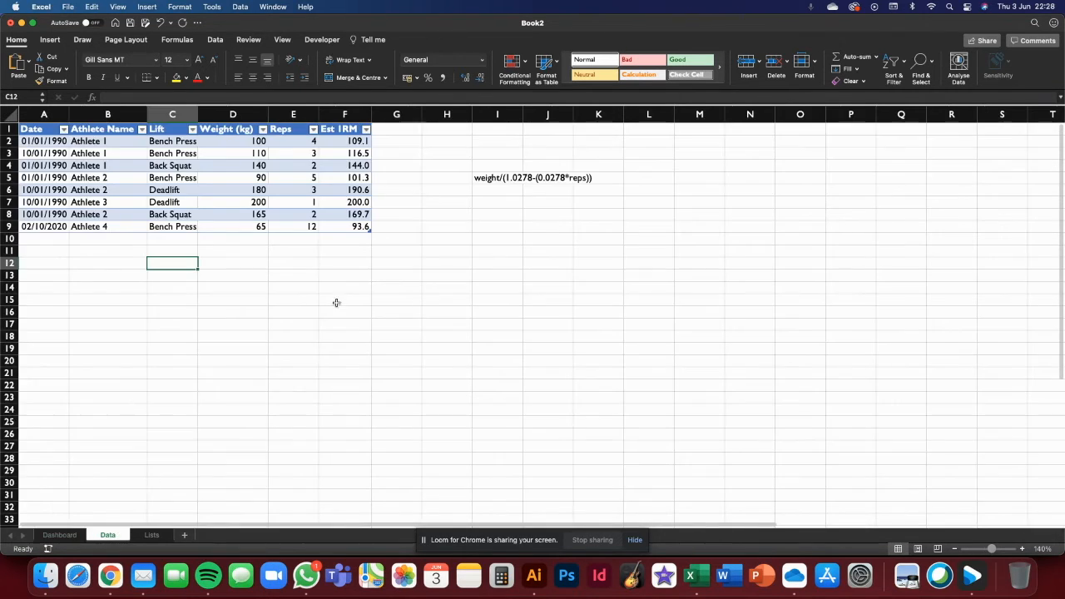
click(345, 299)
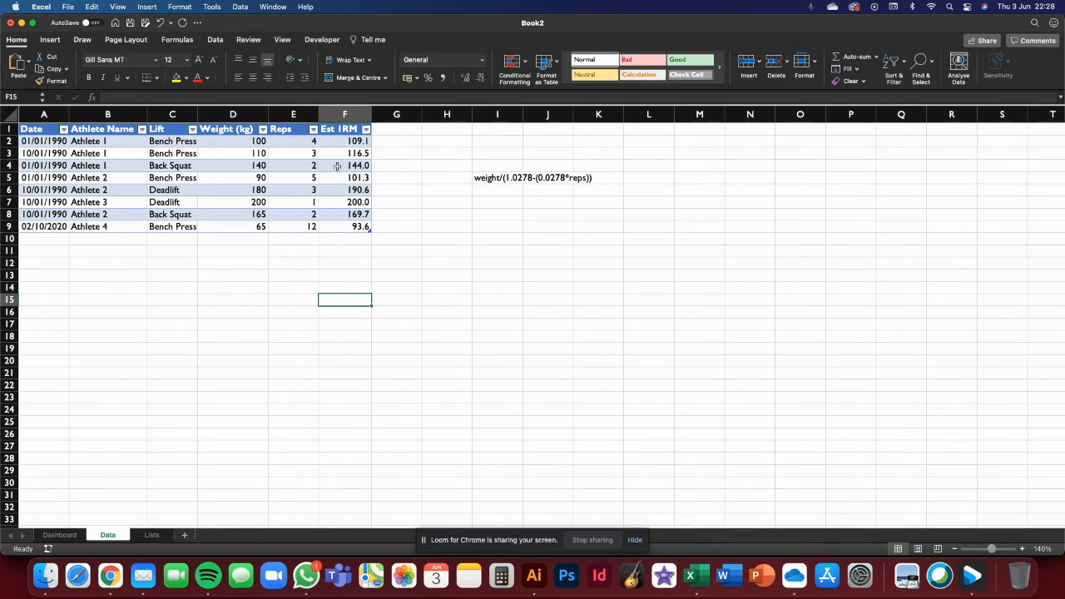
mouse_move(329, 251)
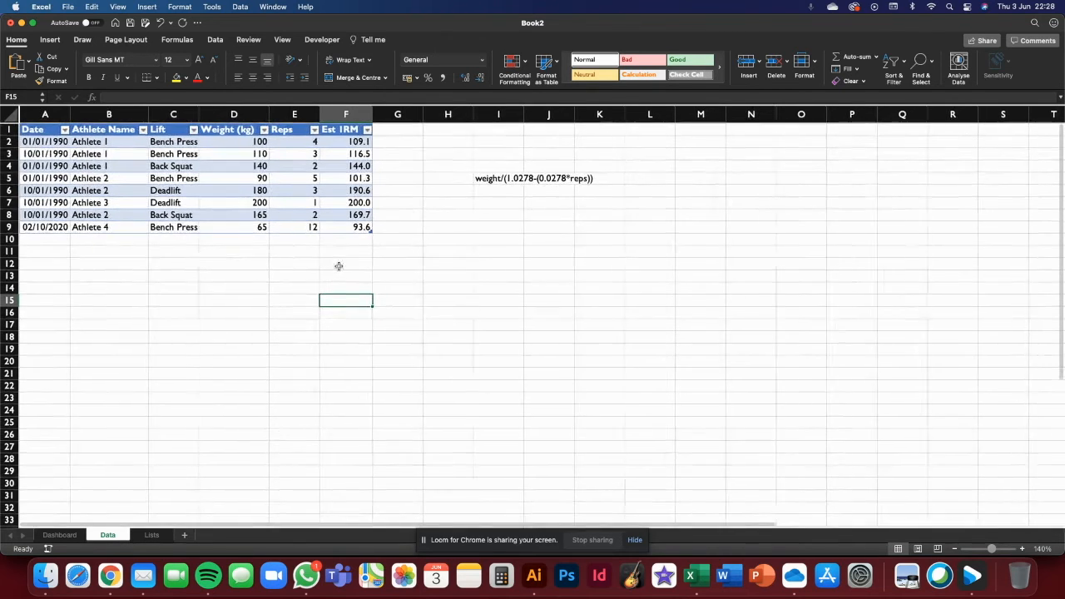
click(233, 249)
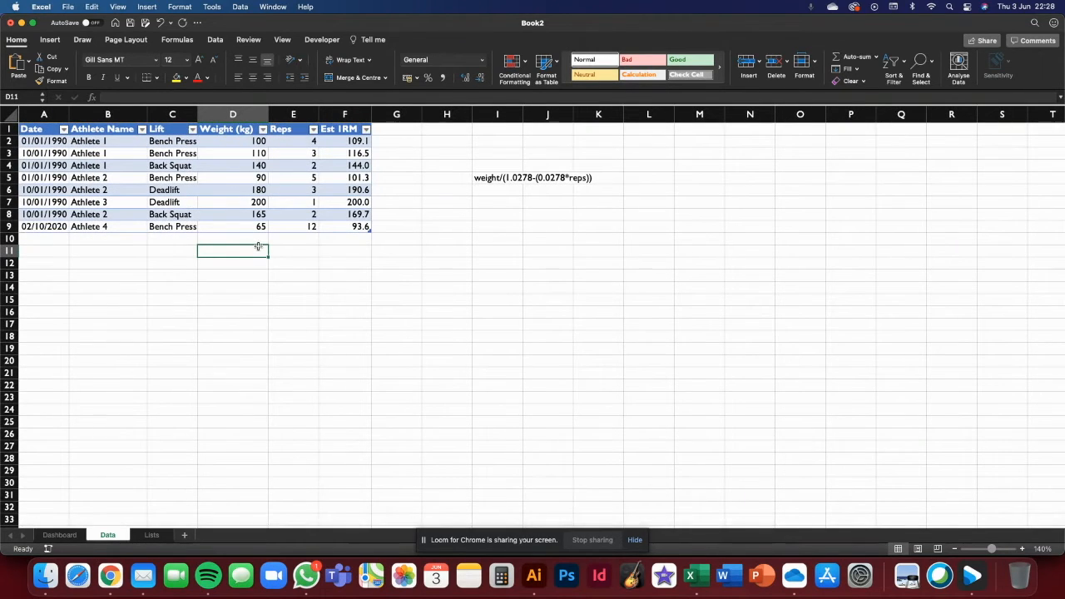
click(233, 177)
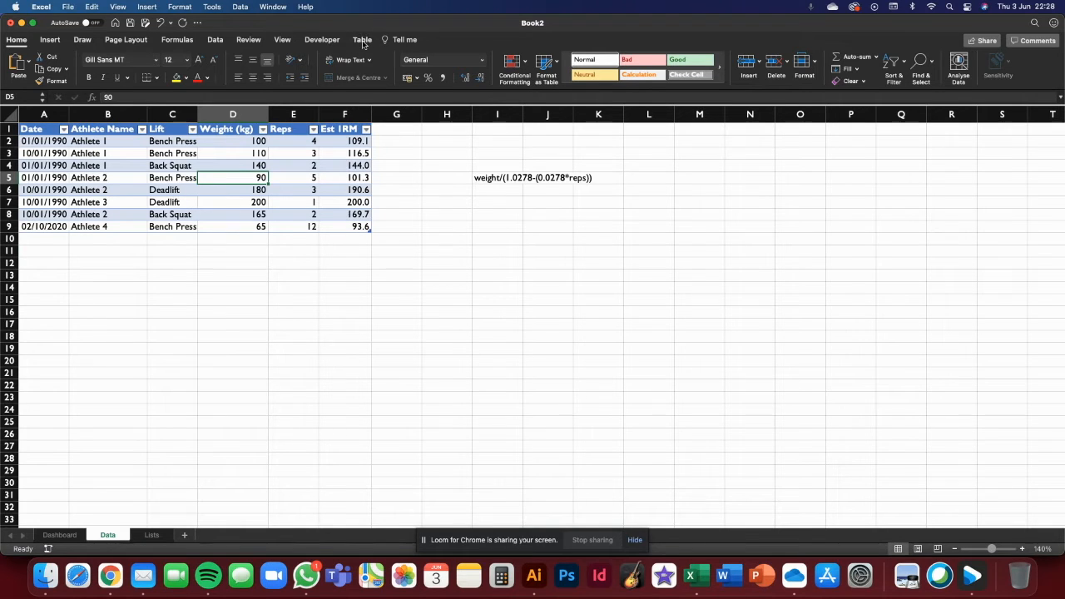
click(361, 39)
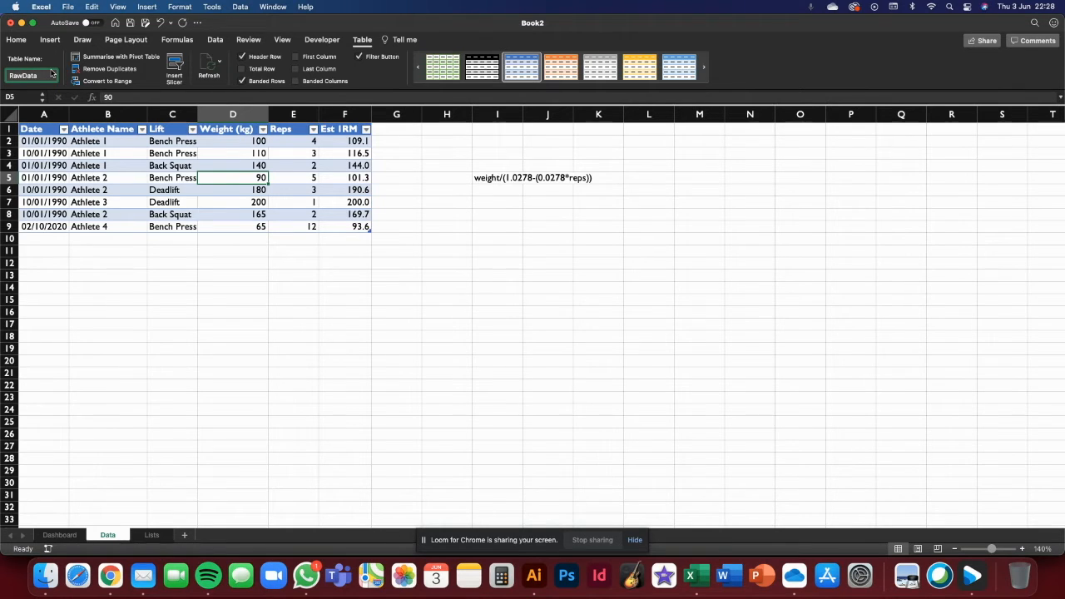
text(Raw_Data)
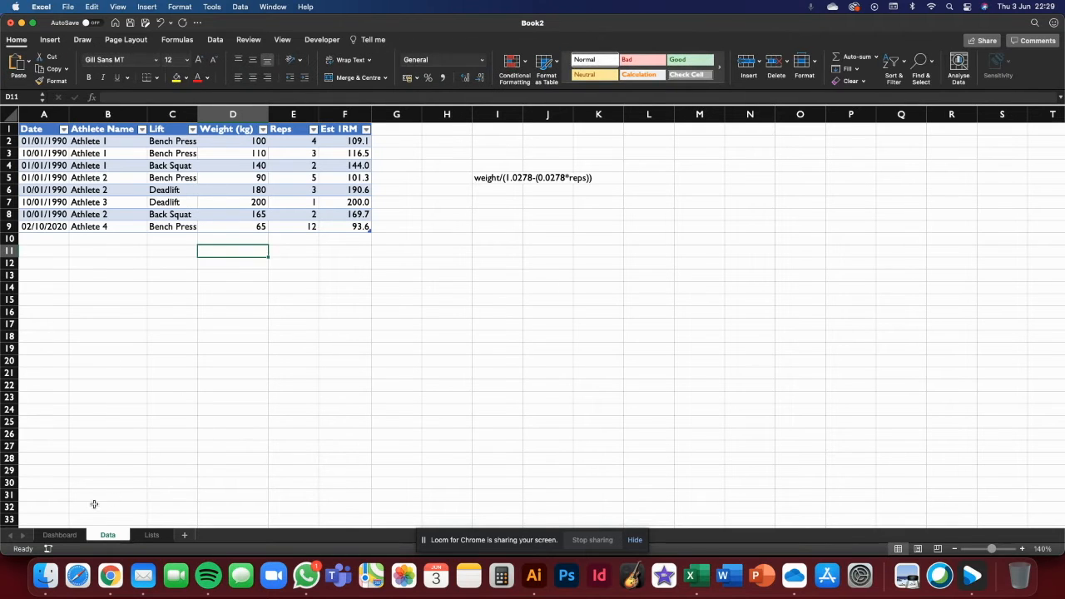
Step: Return to the Dashboard, check the athlete and lift cells, and select C11
click(60, 534)
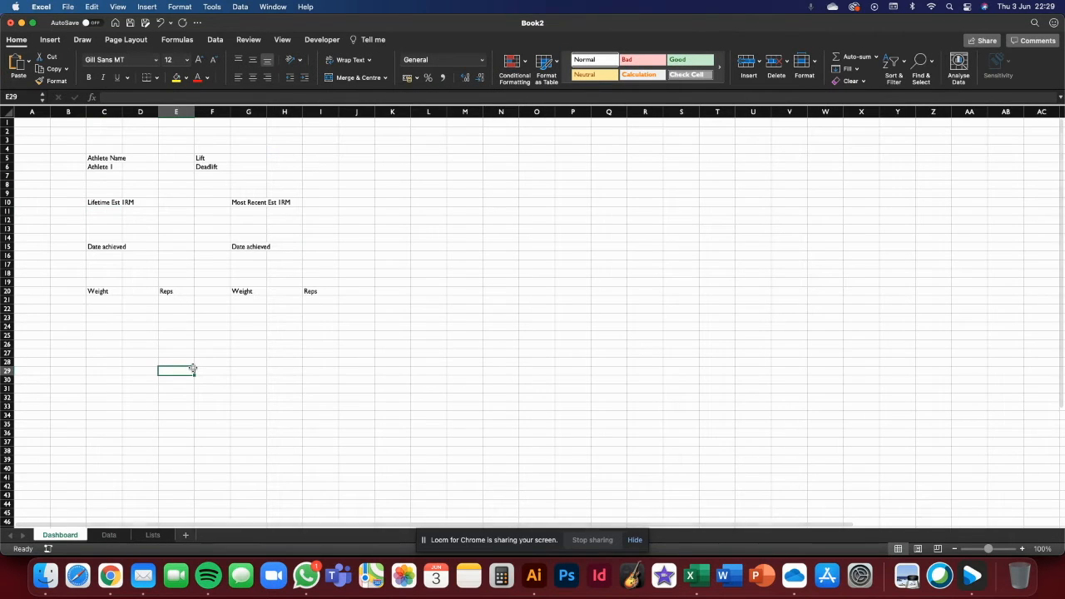
mouse_move(116, 203)
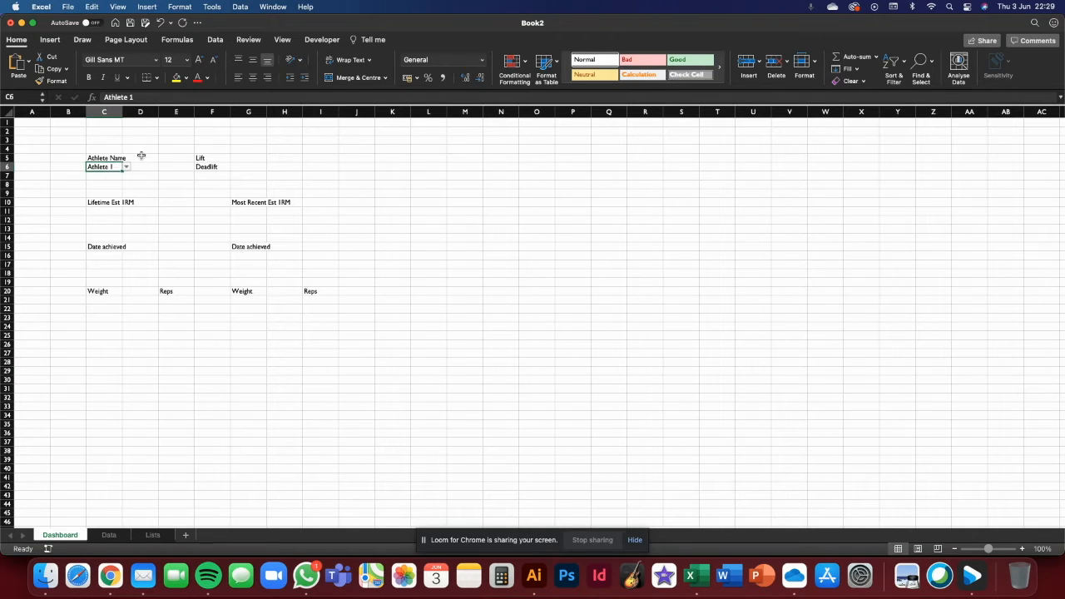
click(211, 166)
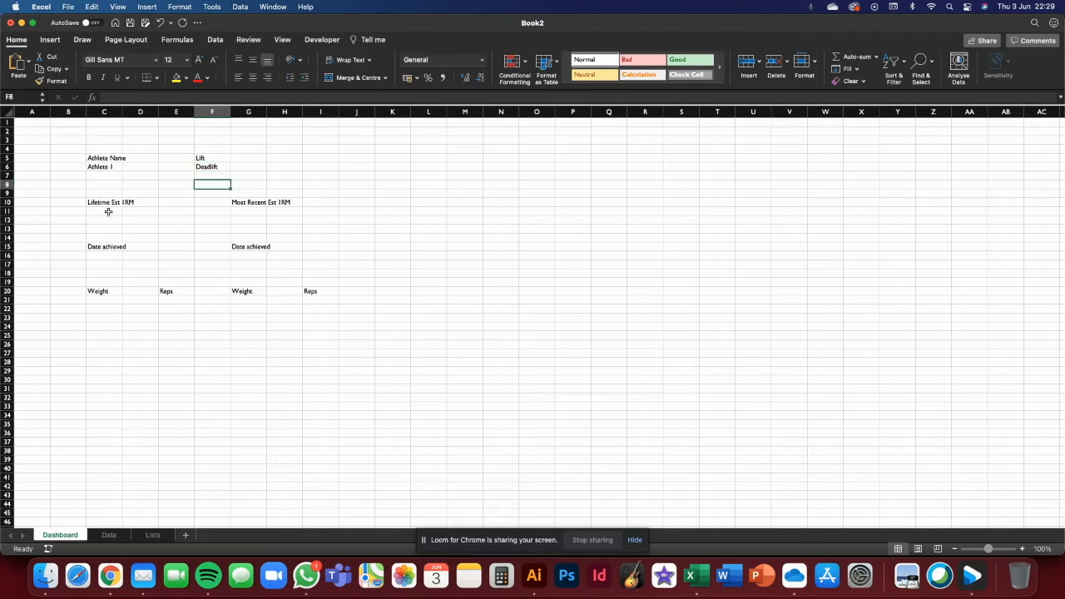
click(104, 210)
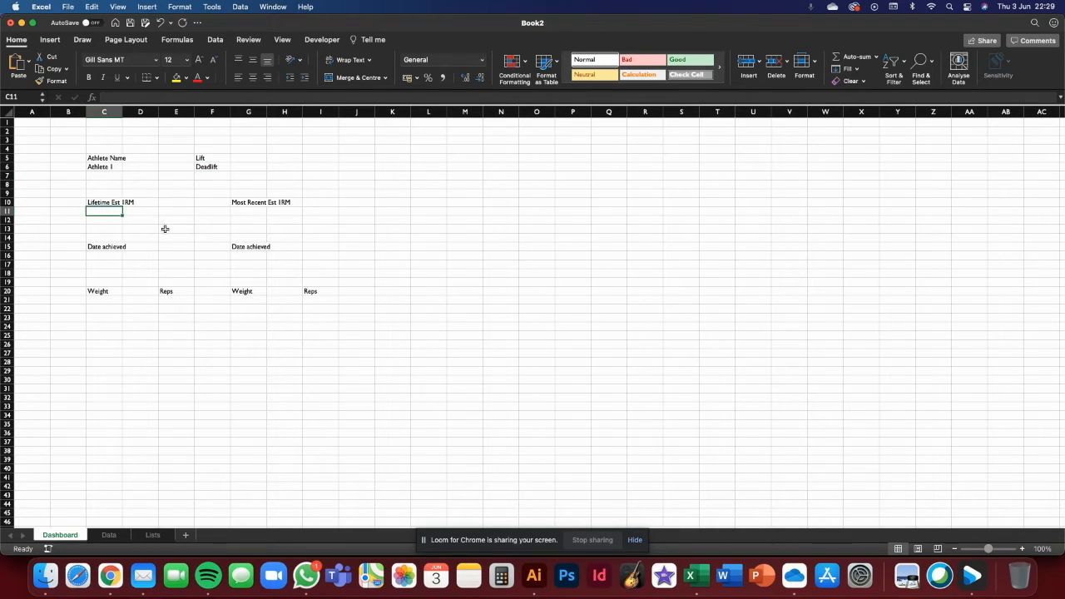
Step: Begin the MAXIFS formula in C11 with RawData[Est 1RM] as the max range
text(=m)
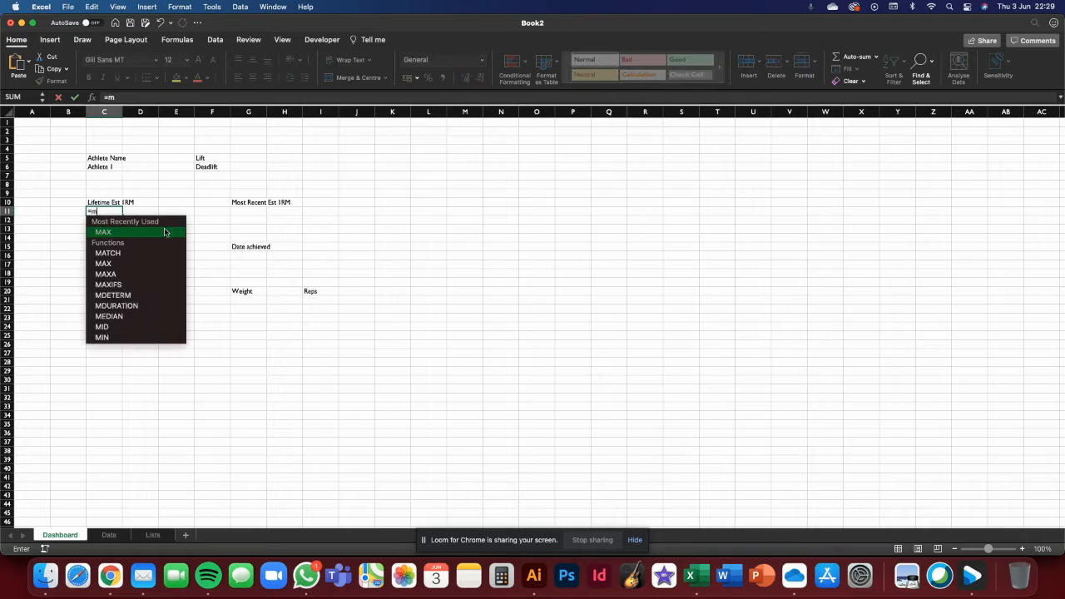
text(ax)
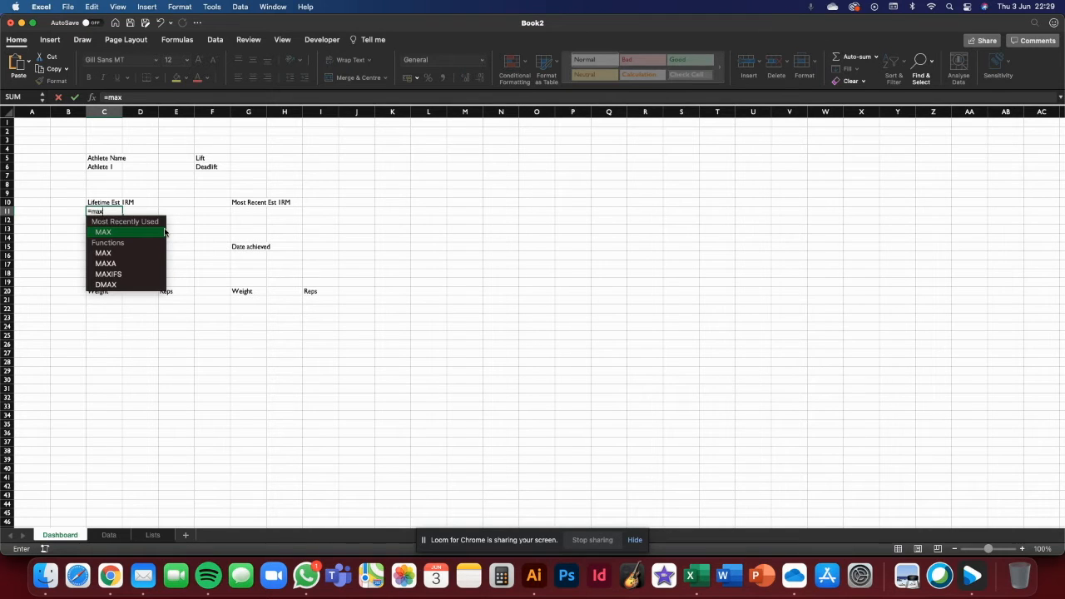
mouse_move(148, 250)
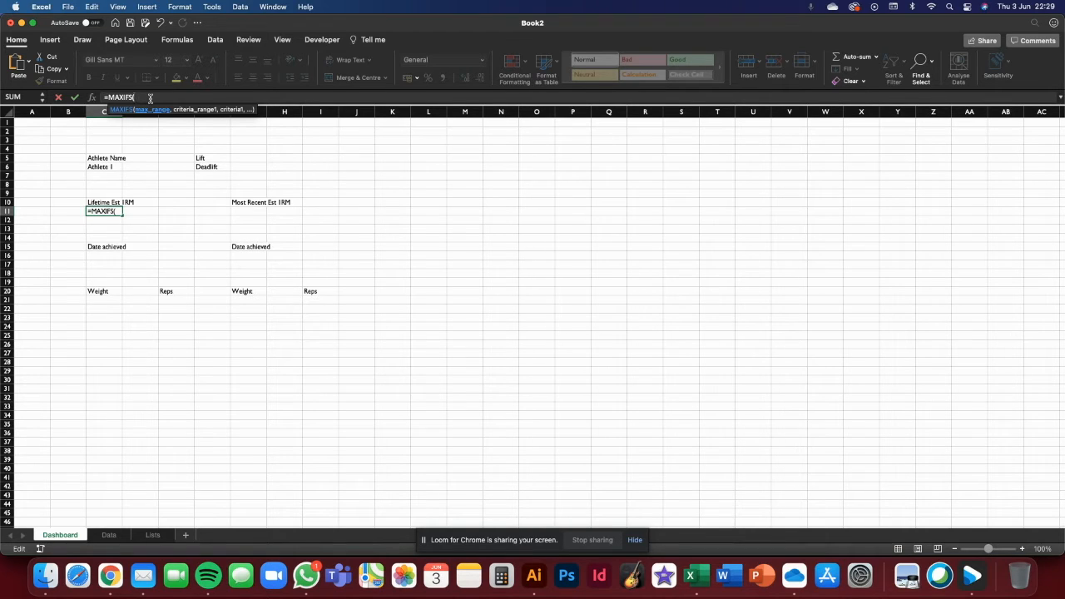
text(raw)
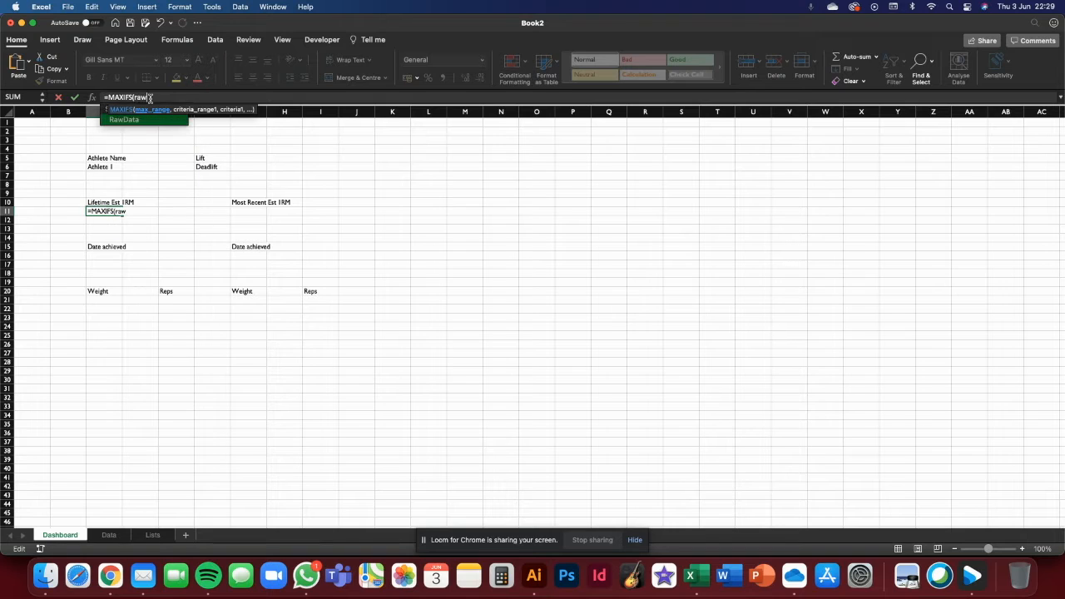
text(data)
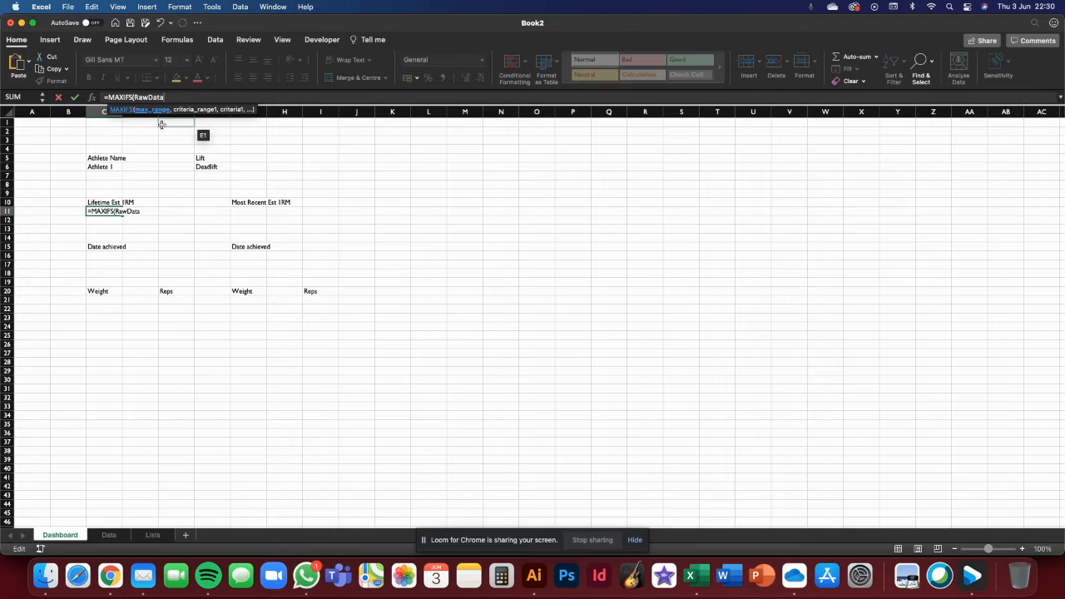
text([)
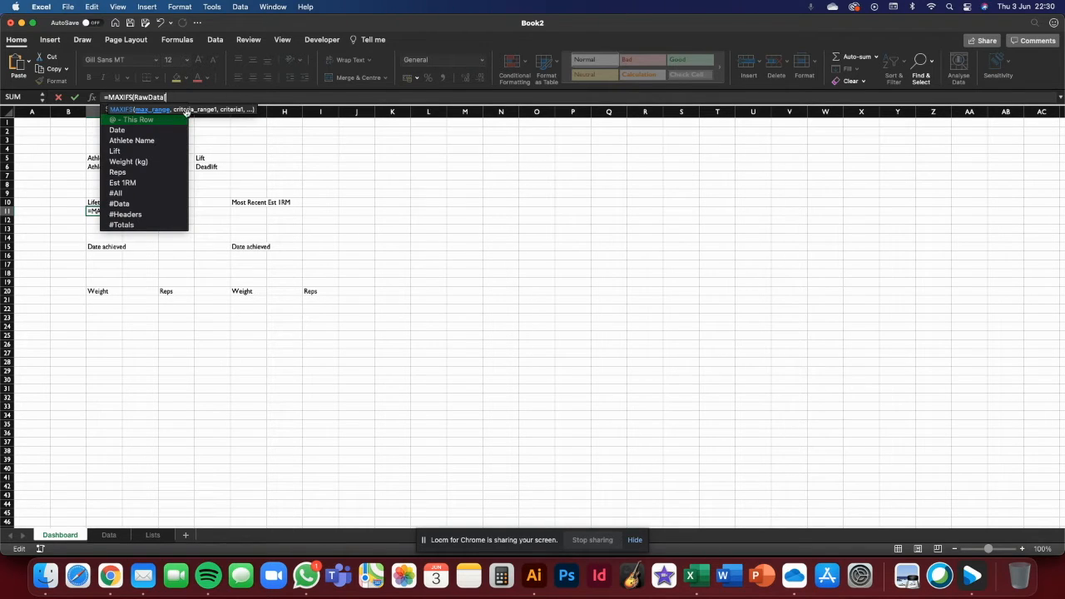
mouse_move(129, 162)
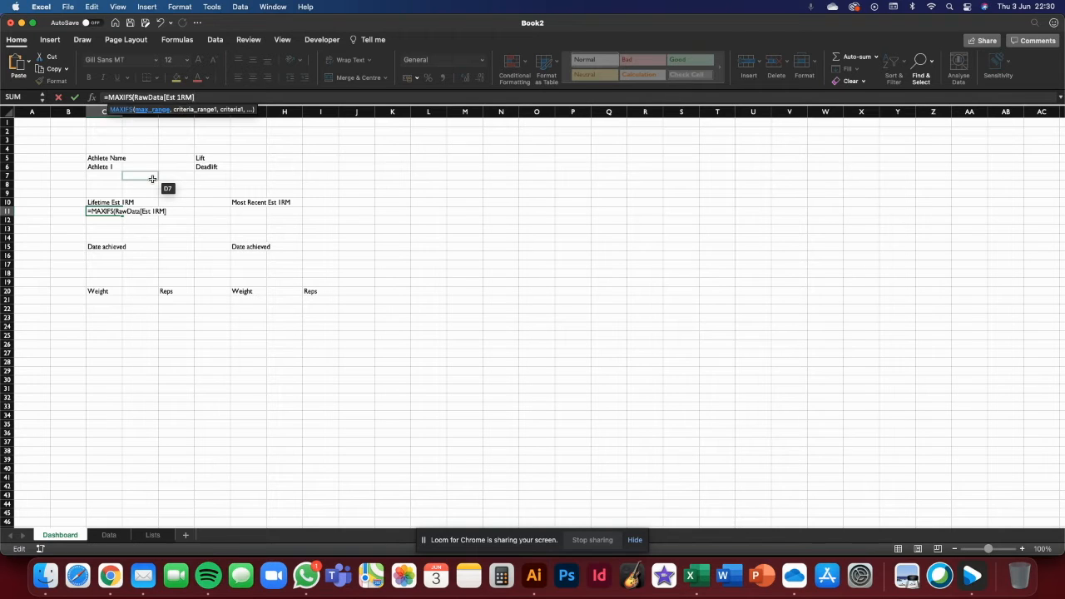
text(,)
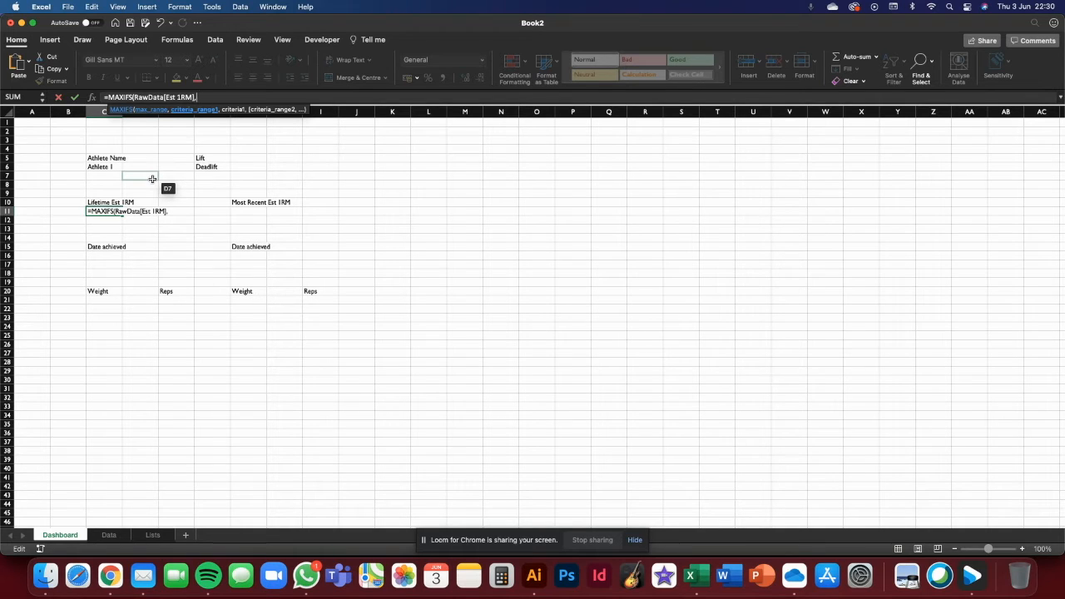
Step: Add criteria RawData[Athlete Name]=C6 and RawData[Lift]=F6 to complete the MAXIFS formula
text(r)
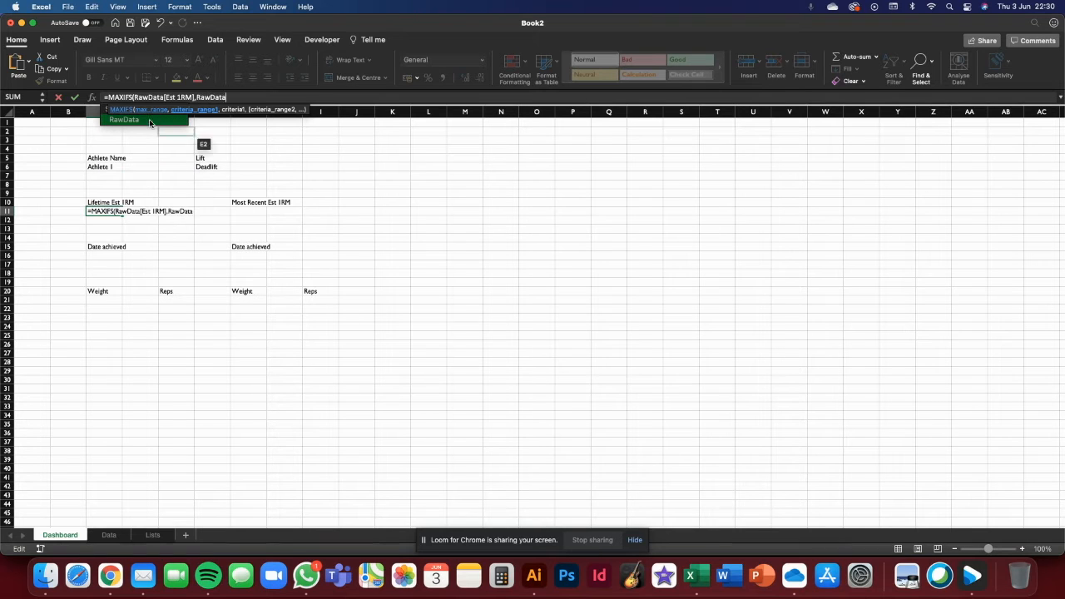
text([)
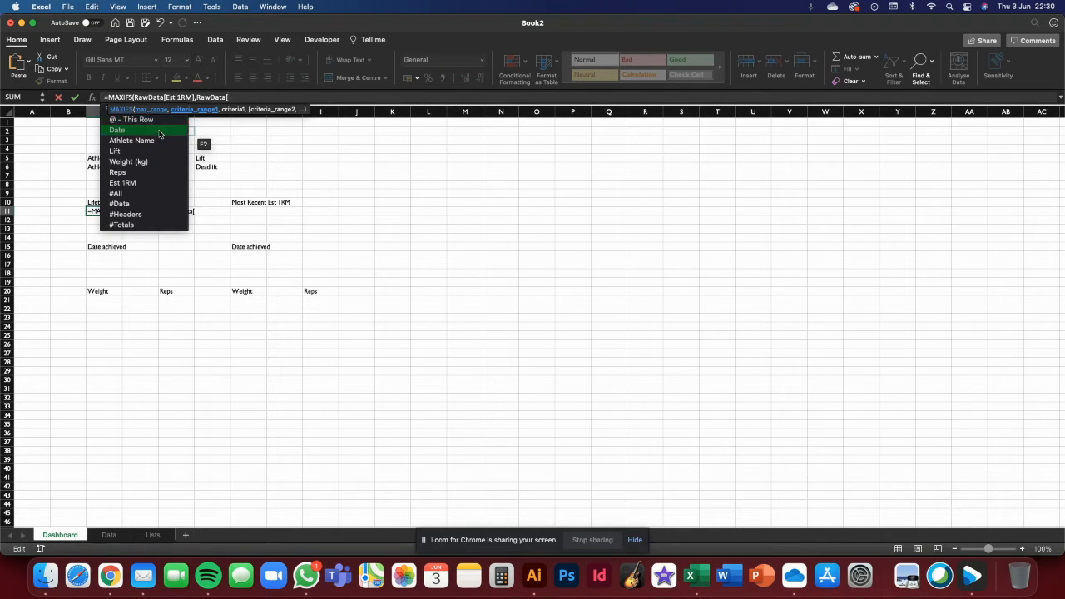
mouse_move(130, 140)
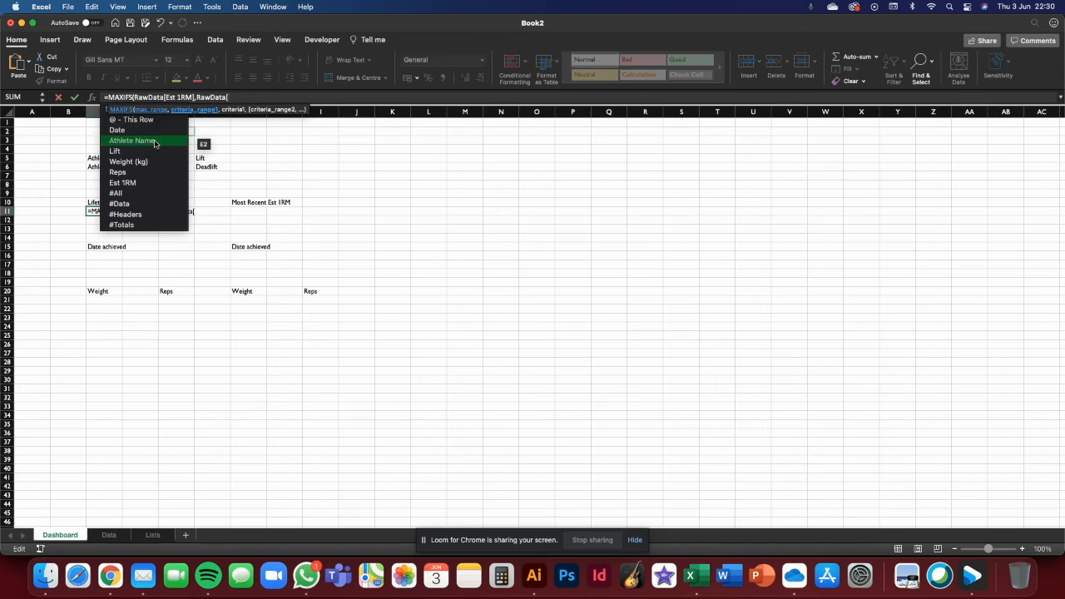
click(134, 140)
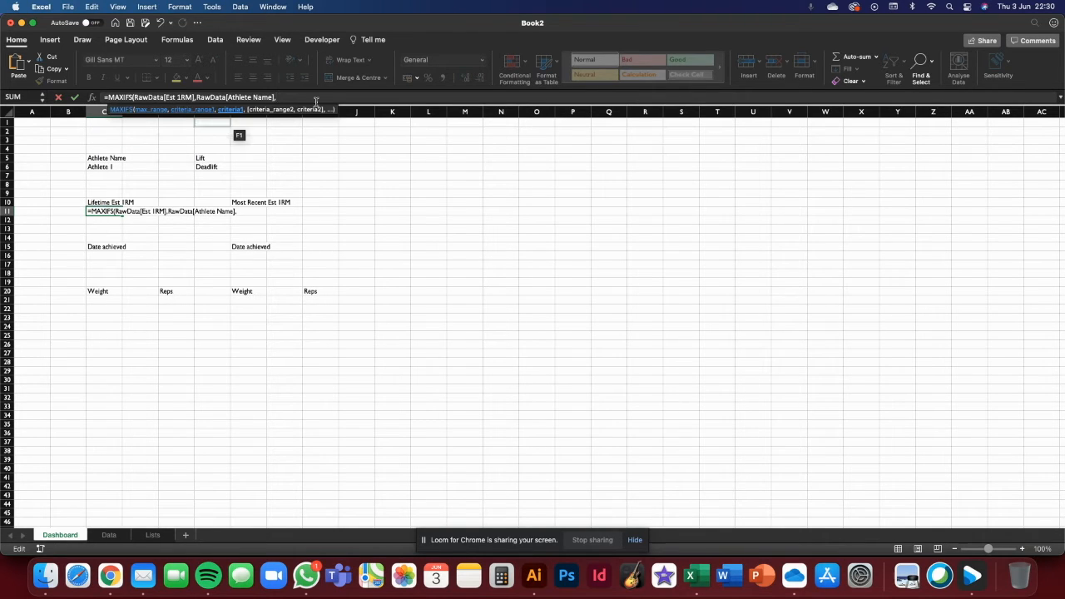
click(104, 167)
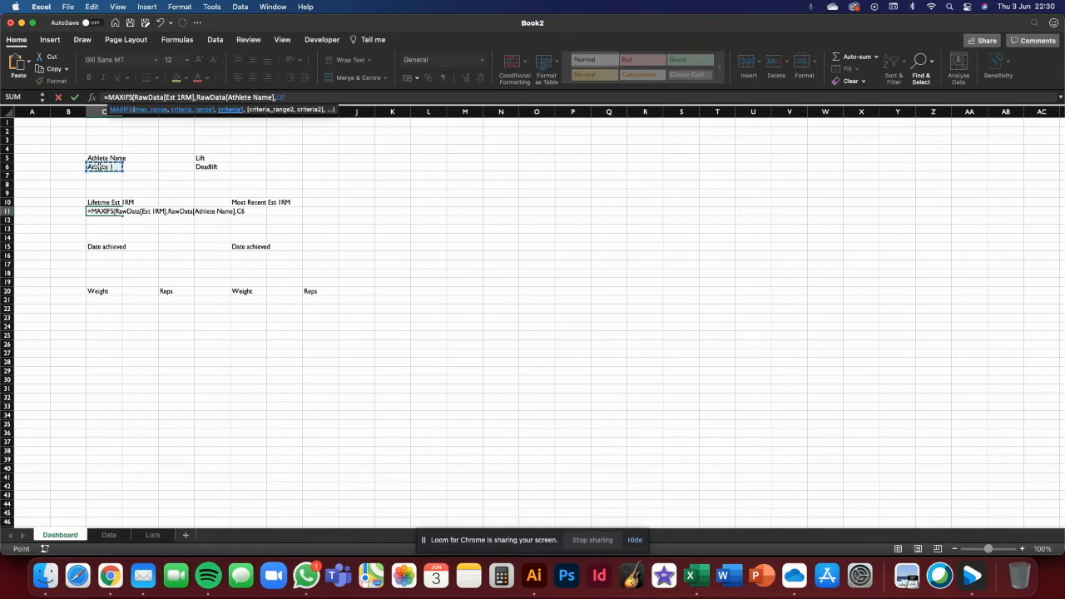
text(,)
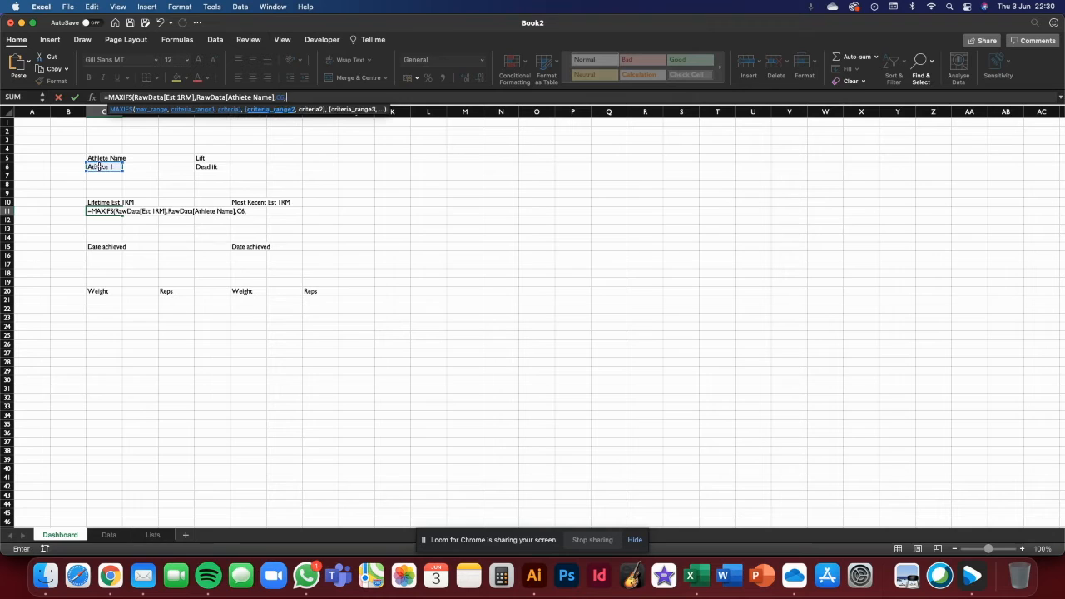
text(raw)
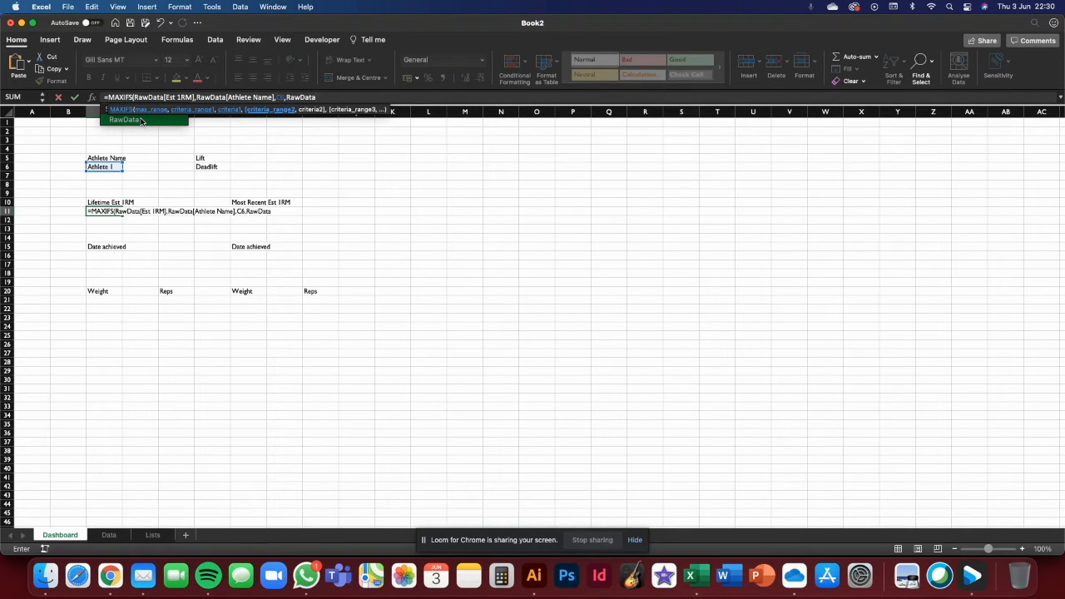
text([Lift],)
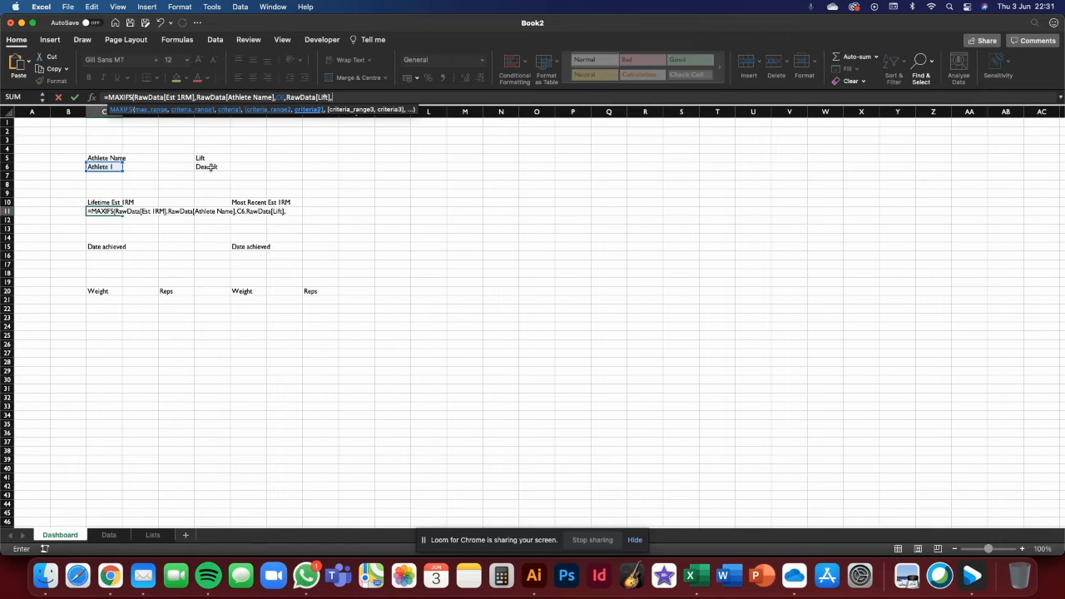
click(213, 167)
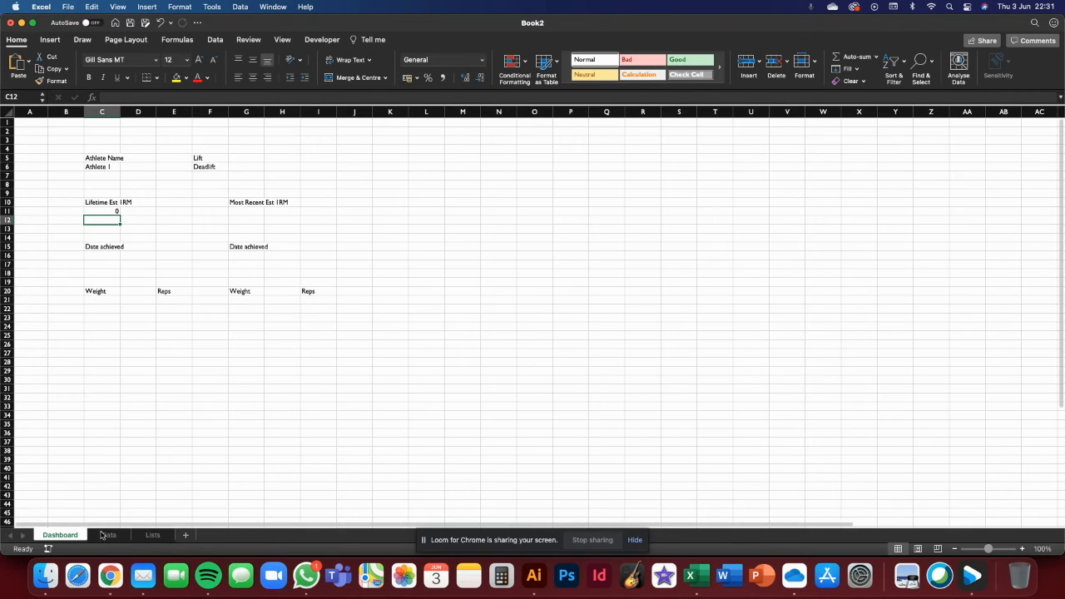
Step: Verify C11's 116.5 Bench Press result against the Data sheet, then set the lift to Deadlift
click(107, 534)
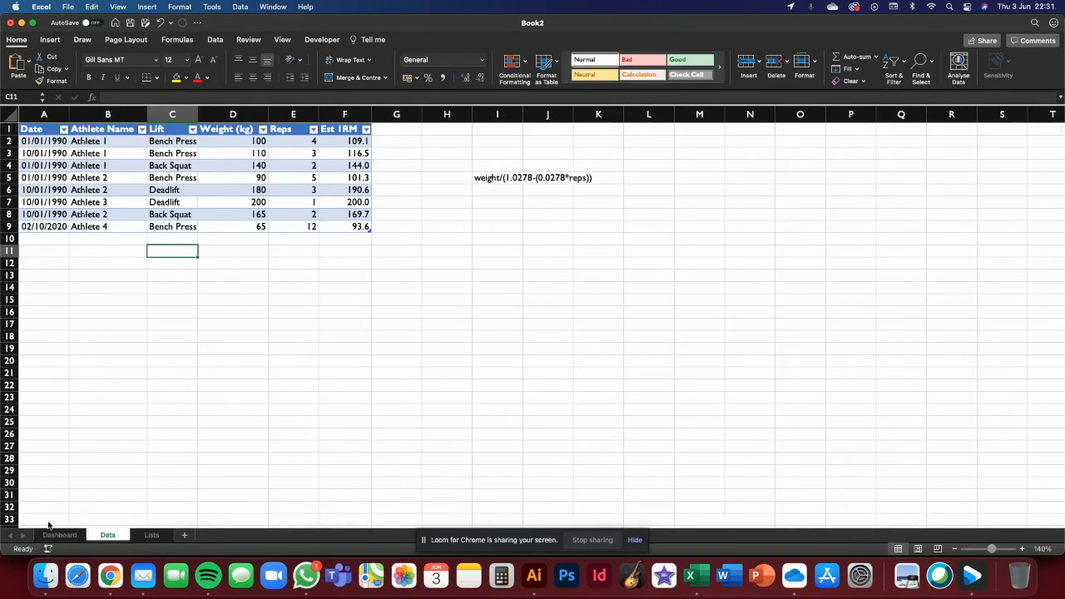
click(60, 534)
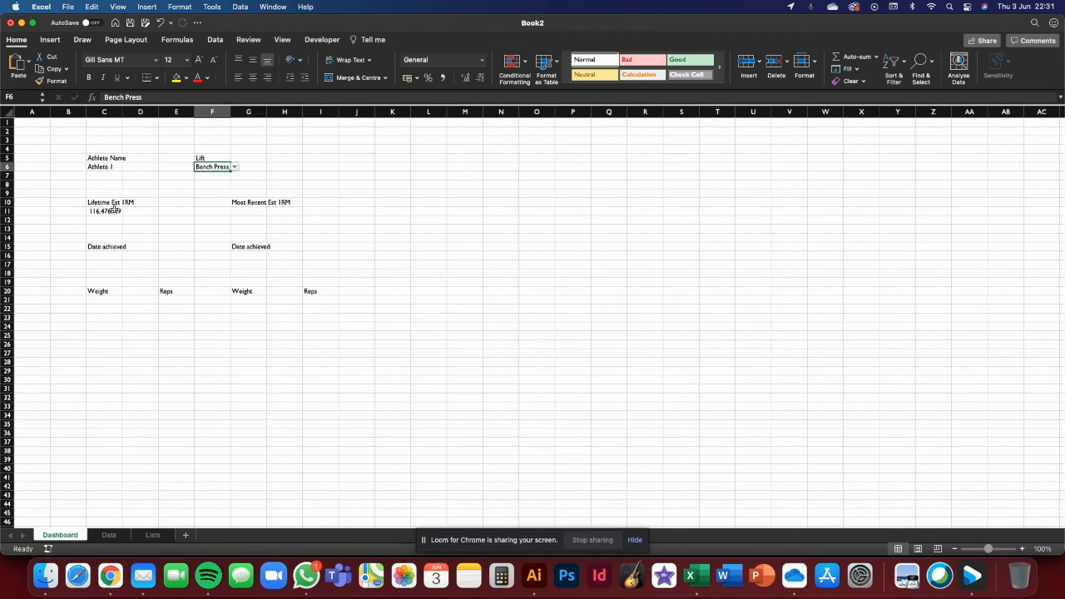
click(103, 210)
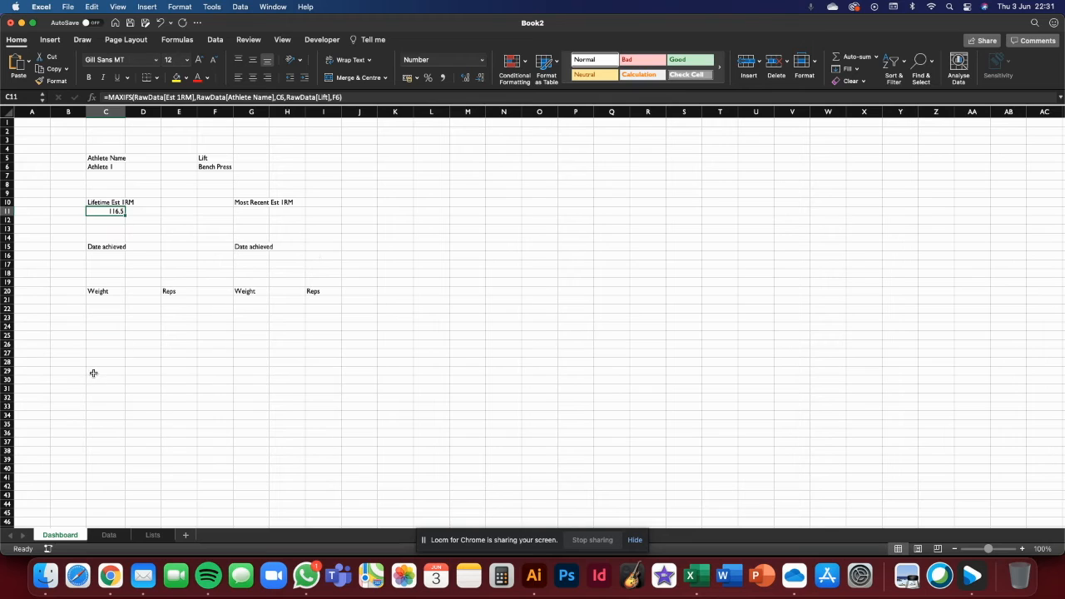
click(108, 536)
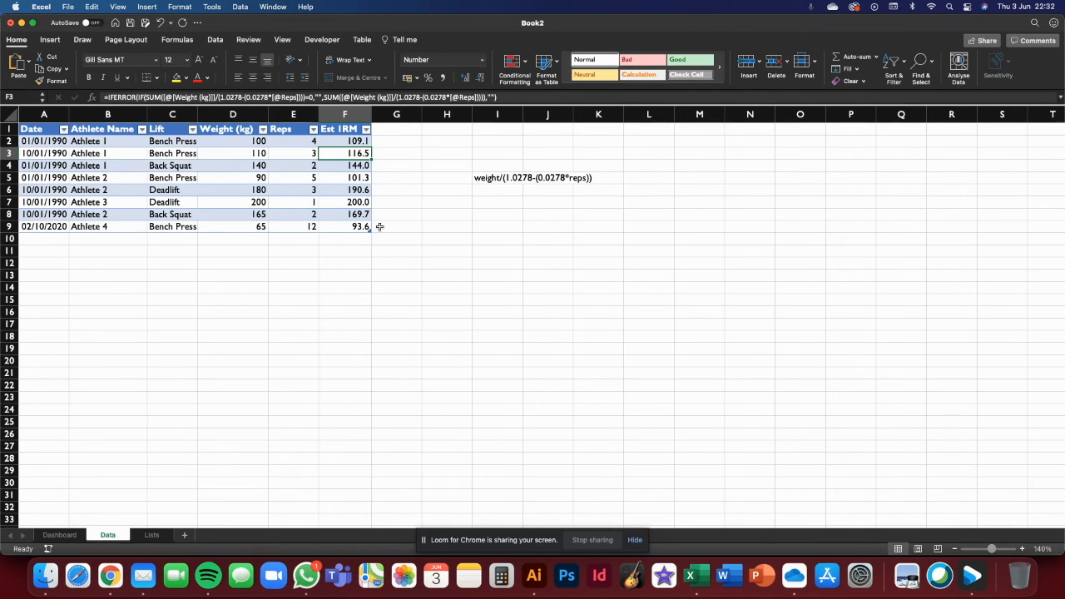
click(60, 536)
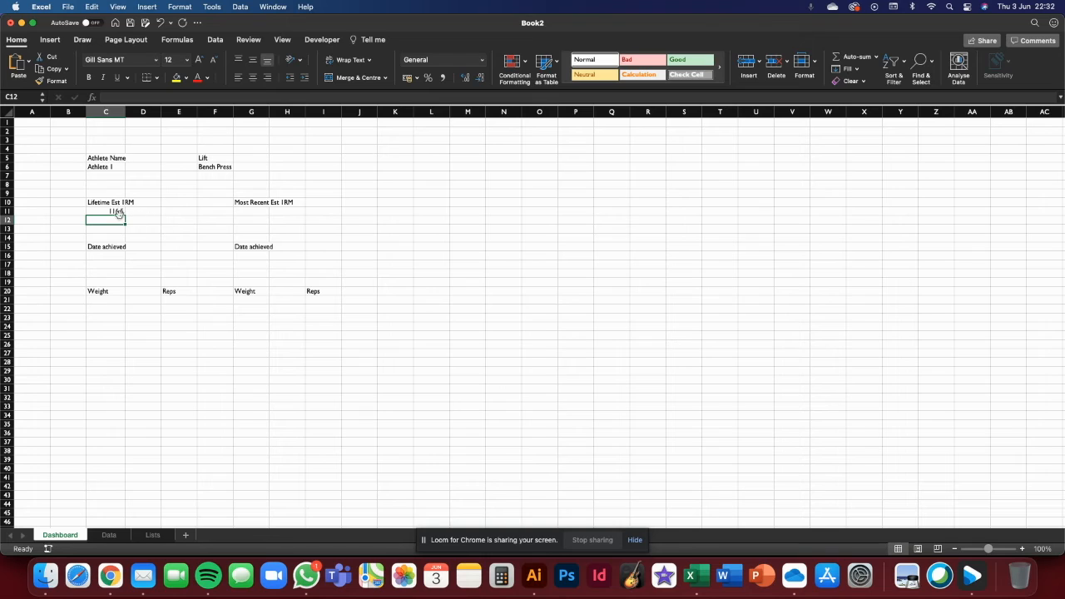
click(213, 166)
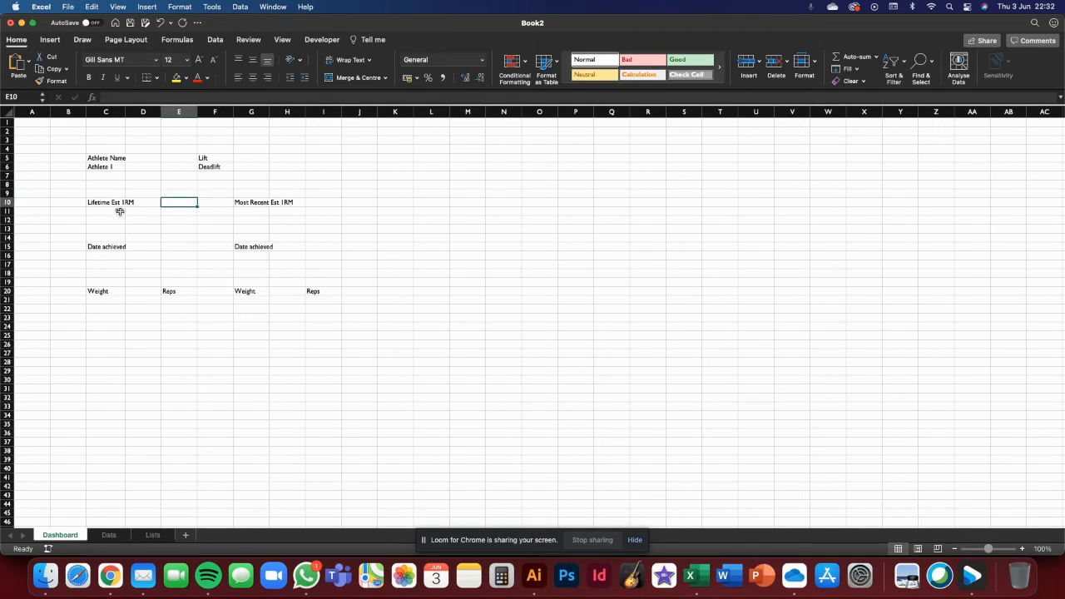
Step: Wrap C11 in IF so a MAXIFS result of 0 returns "" instead of zero
click(107, 209)
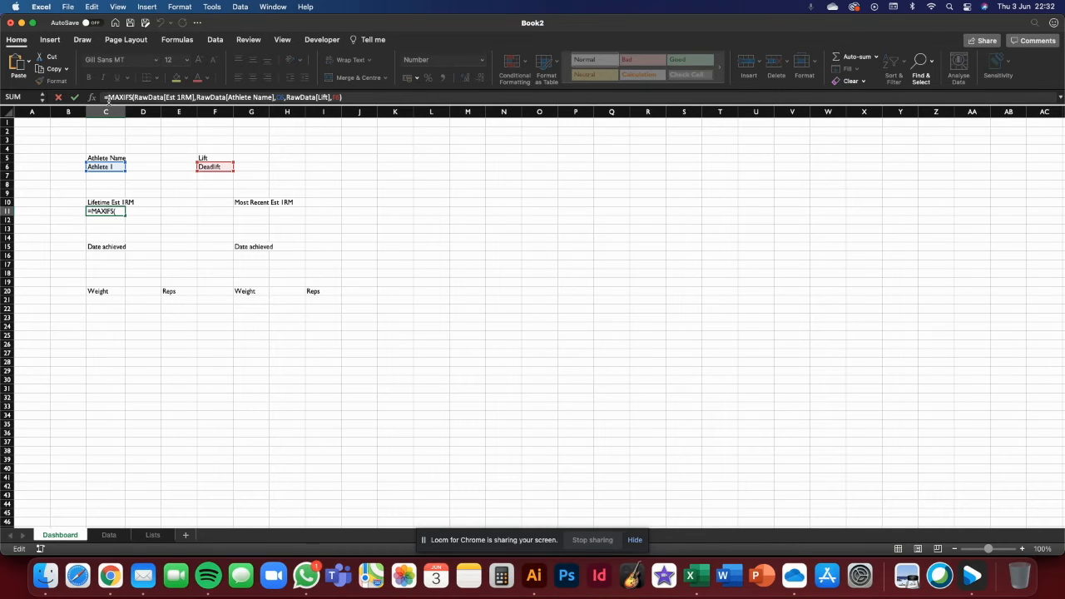
text(IF()
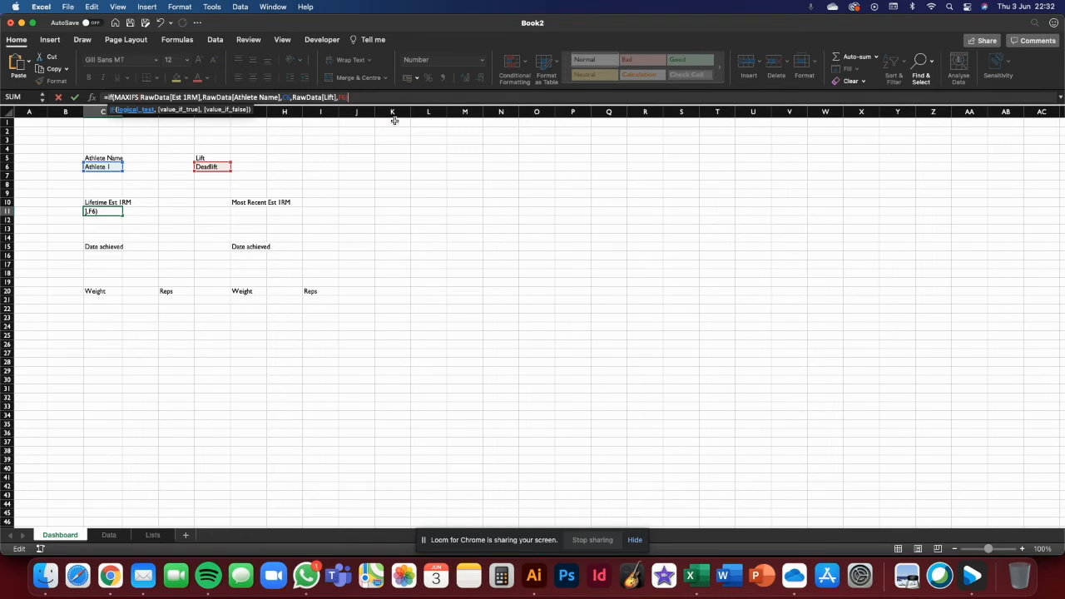
text(=0,)
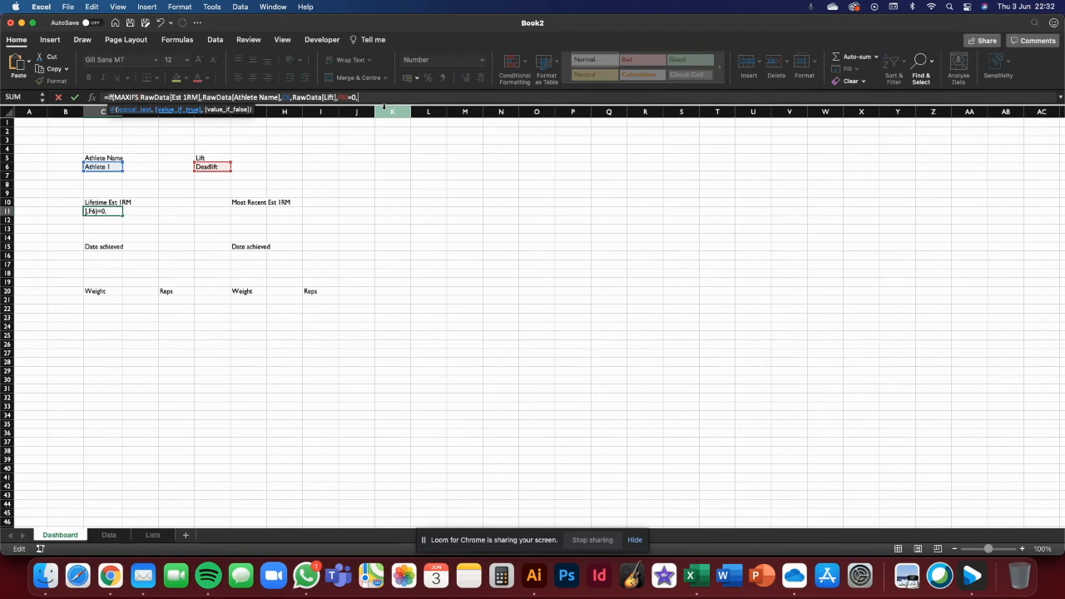
text(")
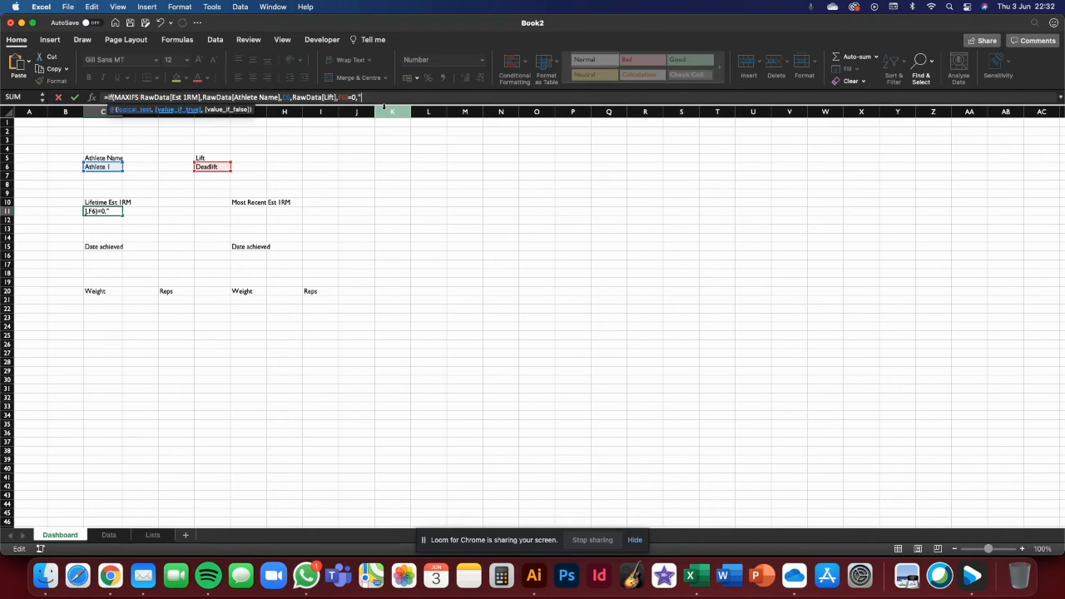
text(")
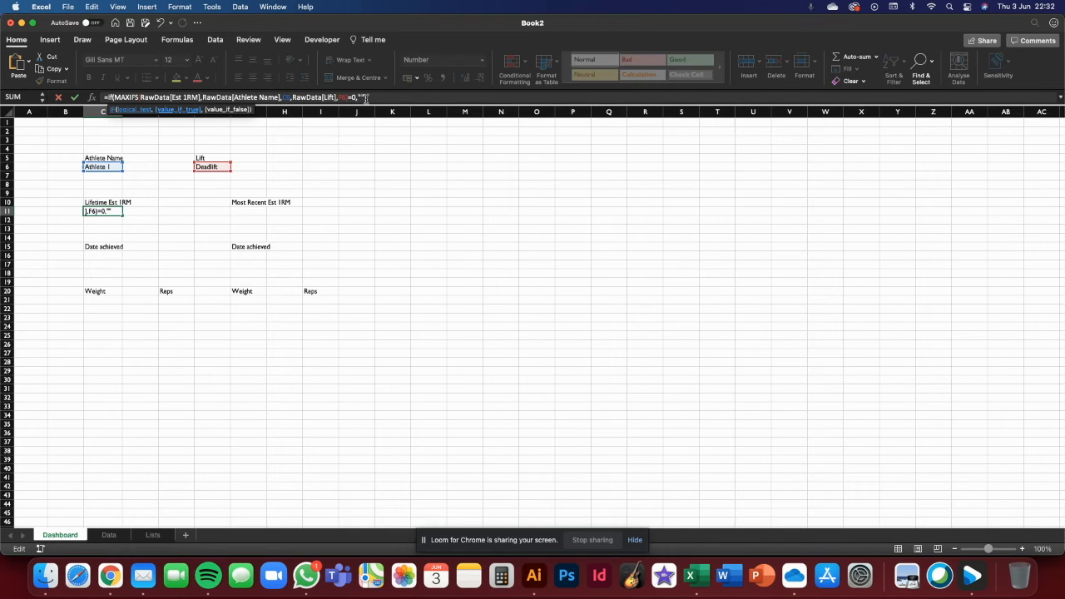
mouse_move(379, 100)
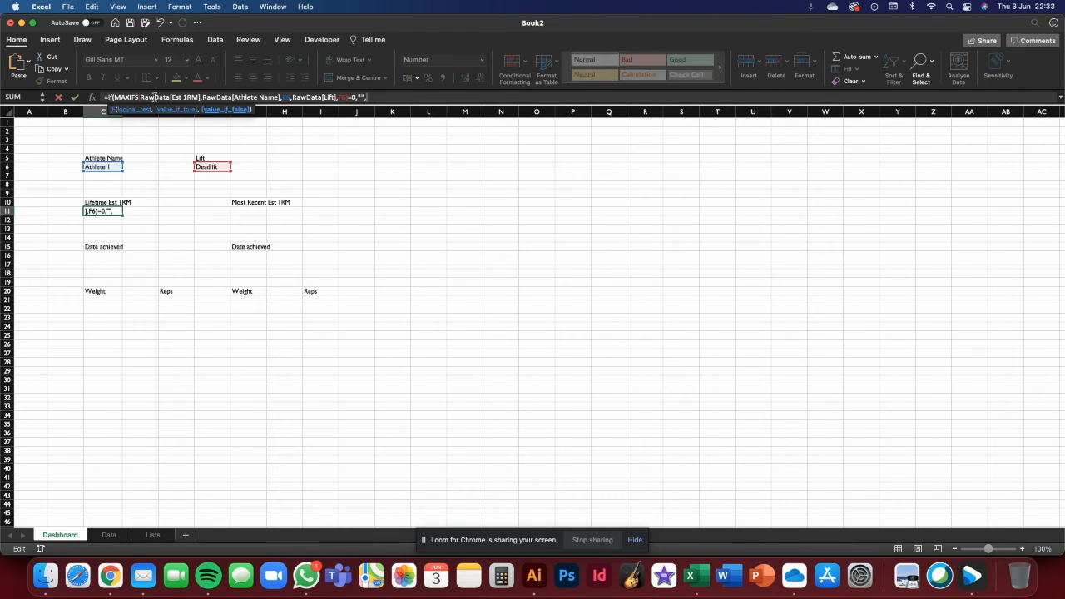
click(356, 111)
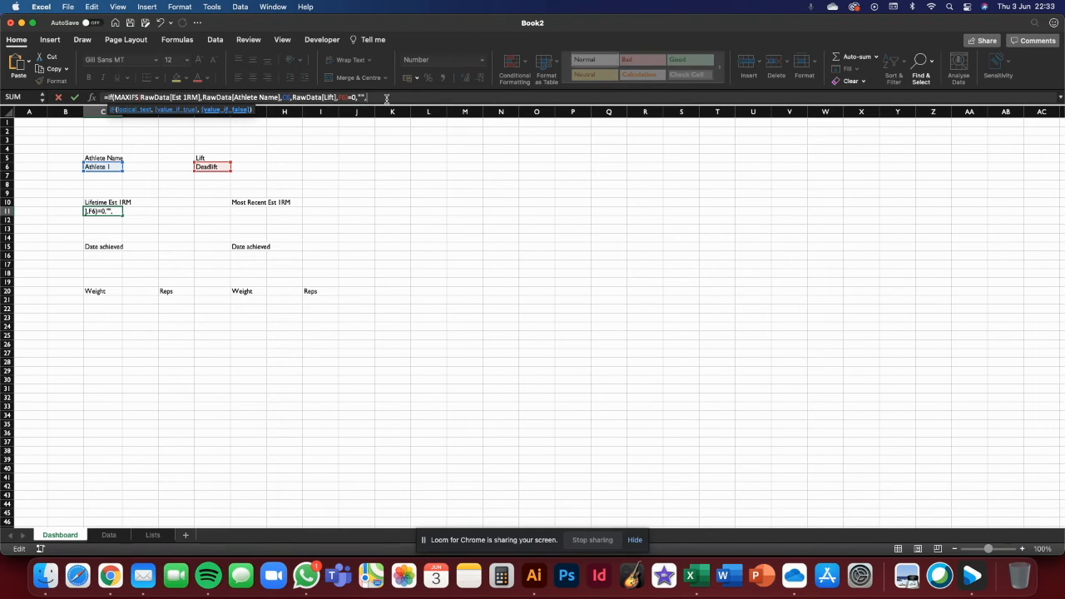
text(,MAXIFS(RawData[Est 1RM],RawData[Athlete Name],C6,RawData[Lift],F6))
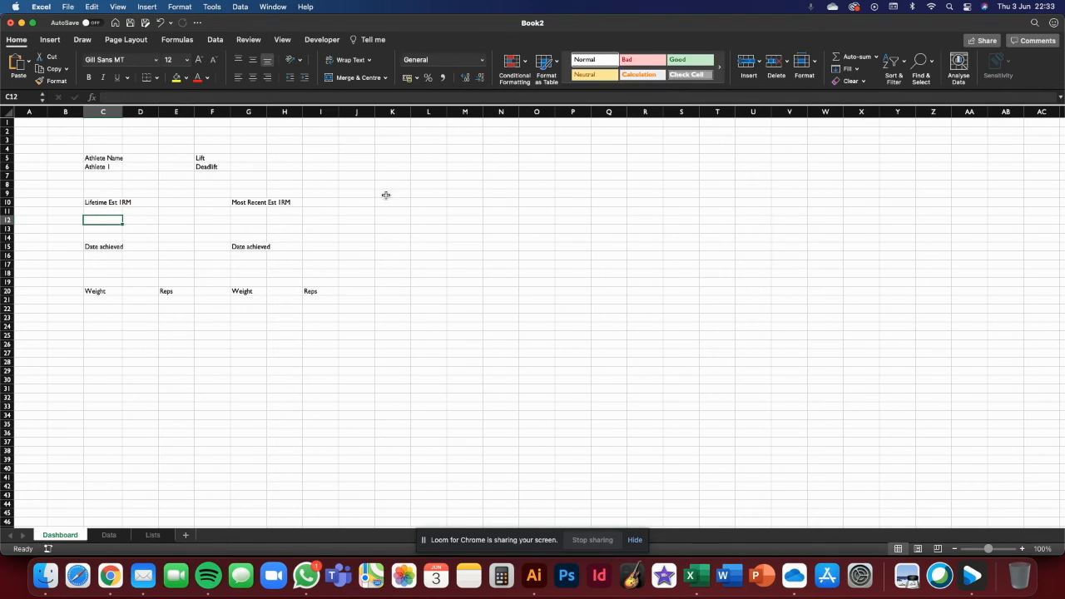
Step: Wrap the C11 formula in IFERROR(...,"") to blank any errors
click(103, 212)
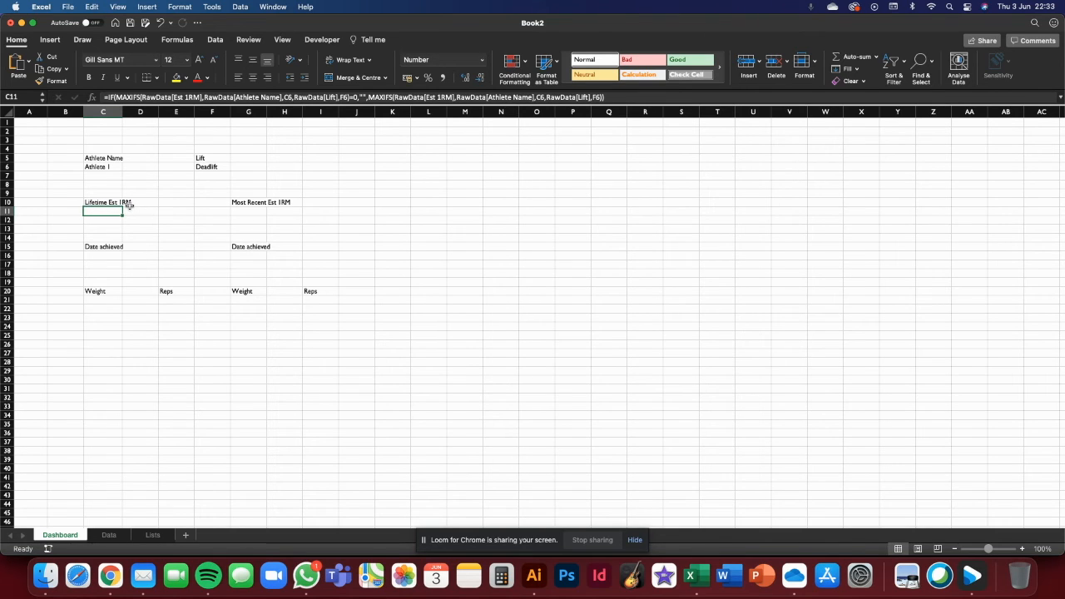
mouse_move(156, 185)
text(iferror()
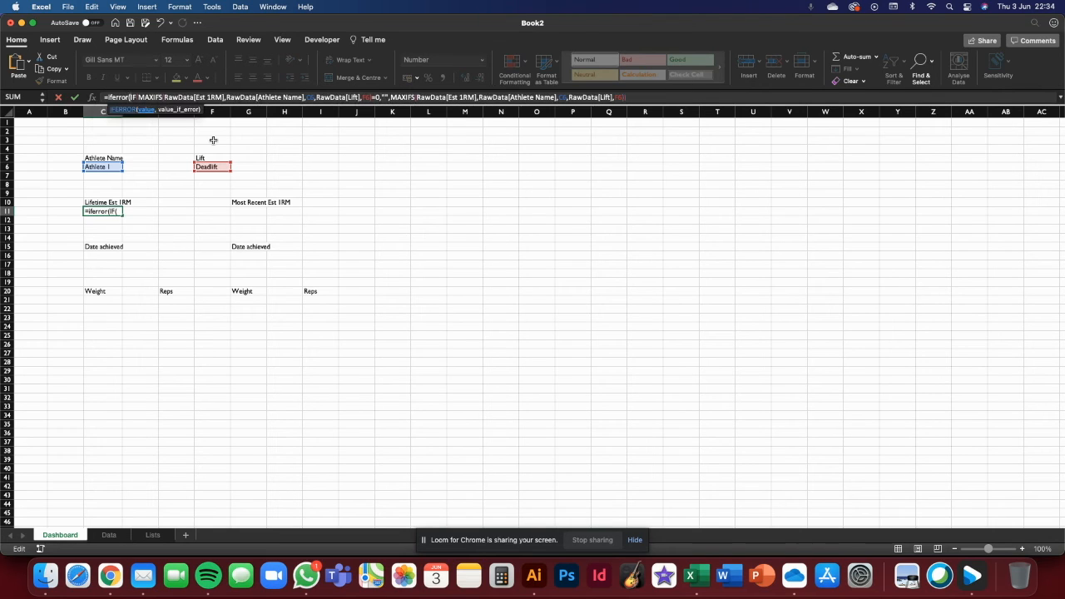
mouse_move(229, 129)
text(),)
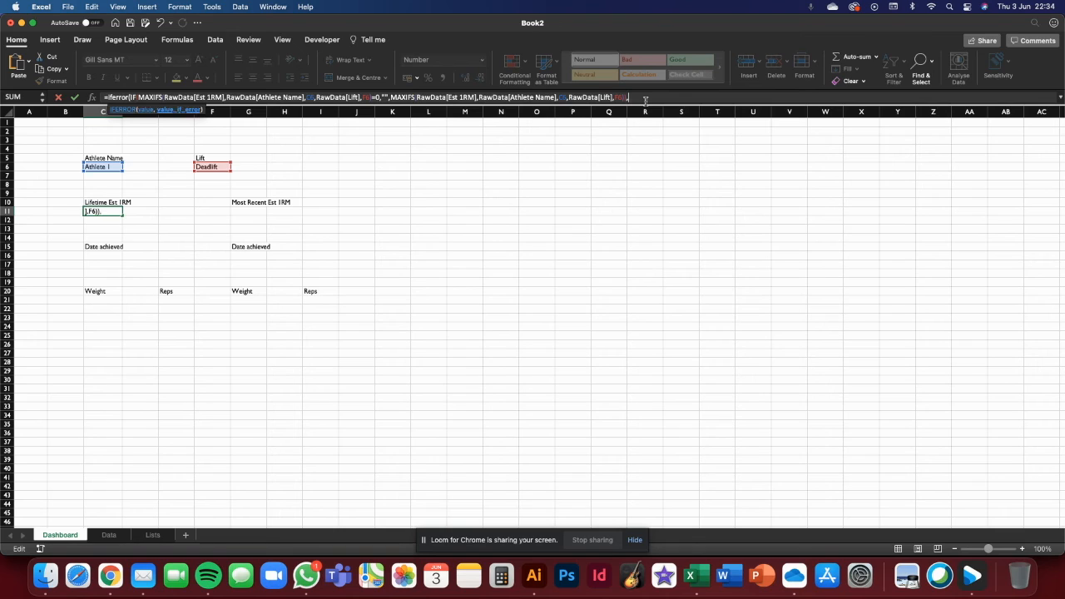
text("")
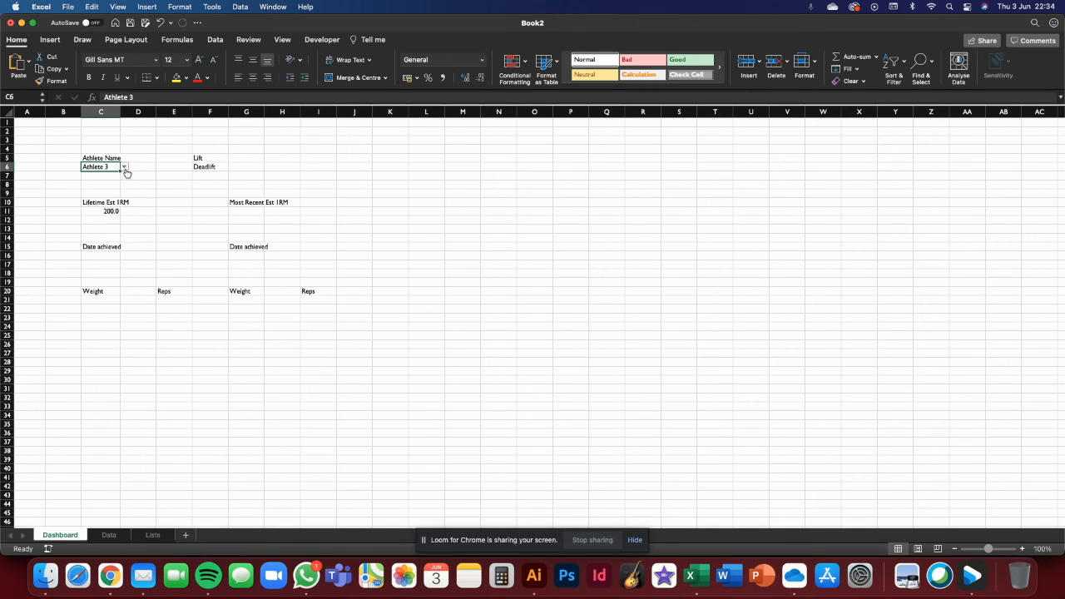
Step: Choose Athlete 1 in C6 and edit C11 to return "No lift recorded" instead of blank
click(123, 167)
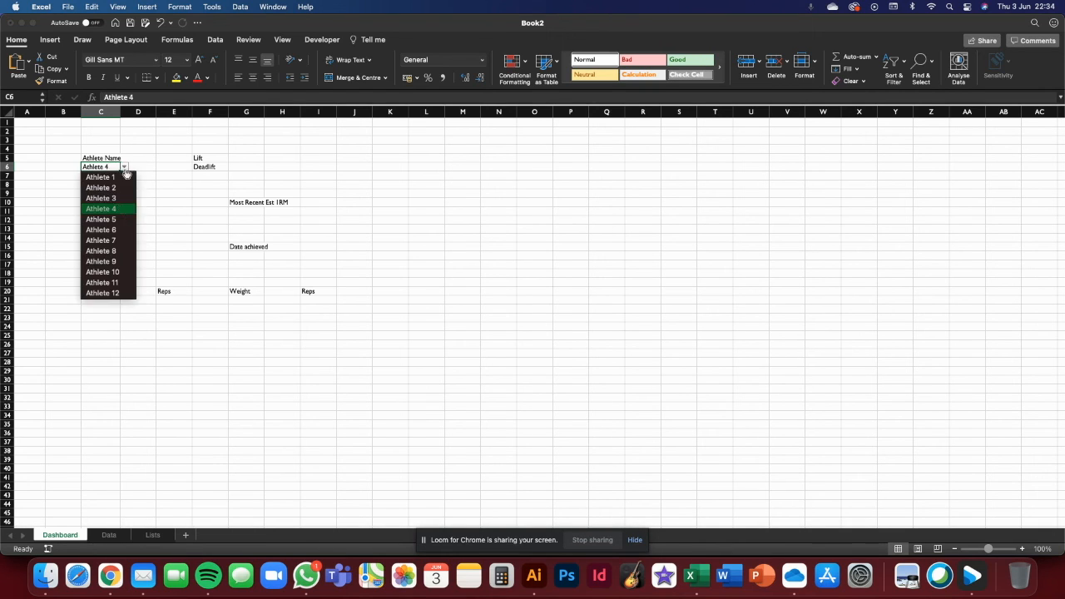
click(100, 176)
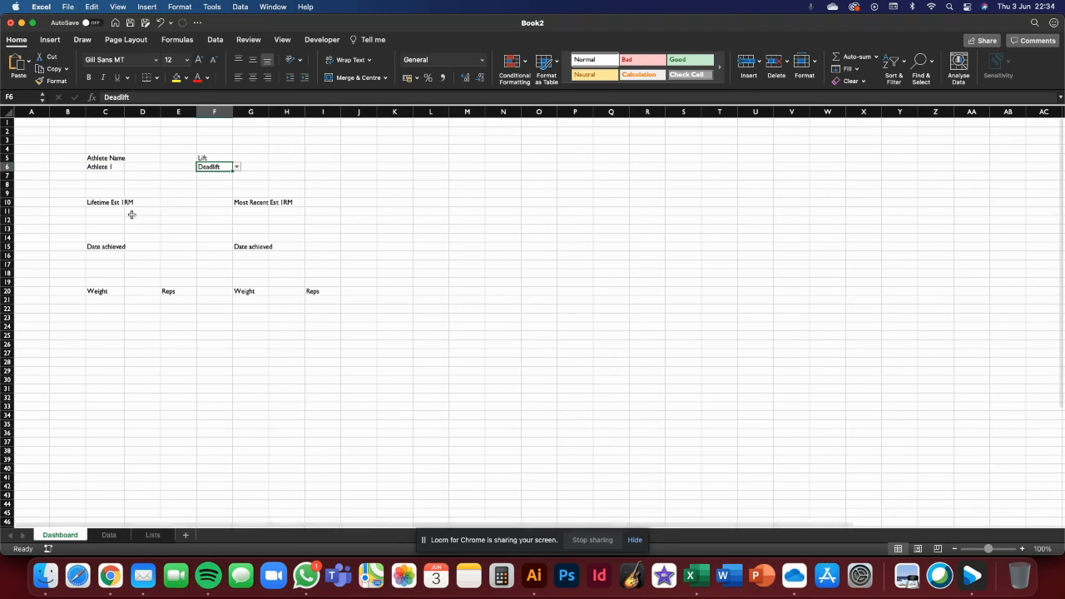
click(105, 209)
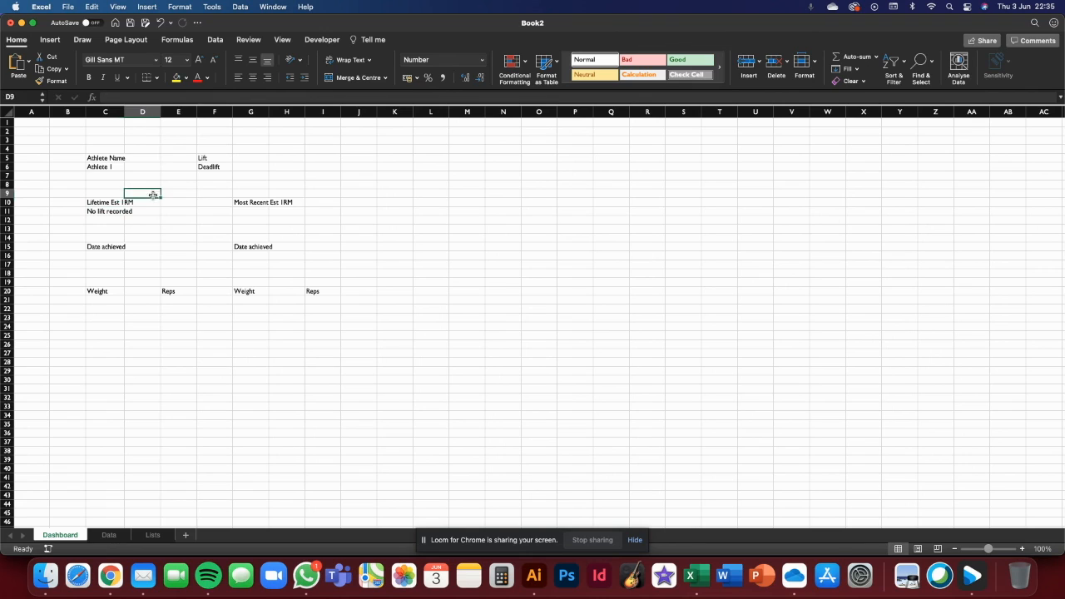
Step: Set the F6 lift to Bench Press and review C11 showing Athlete 1's best of 116.5
click(213, 167)
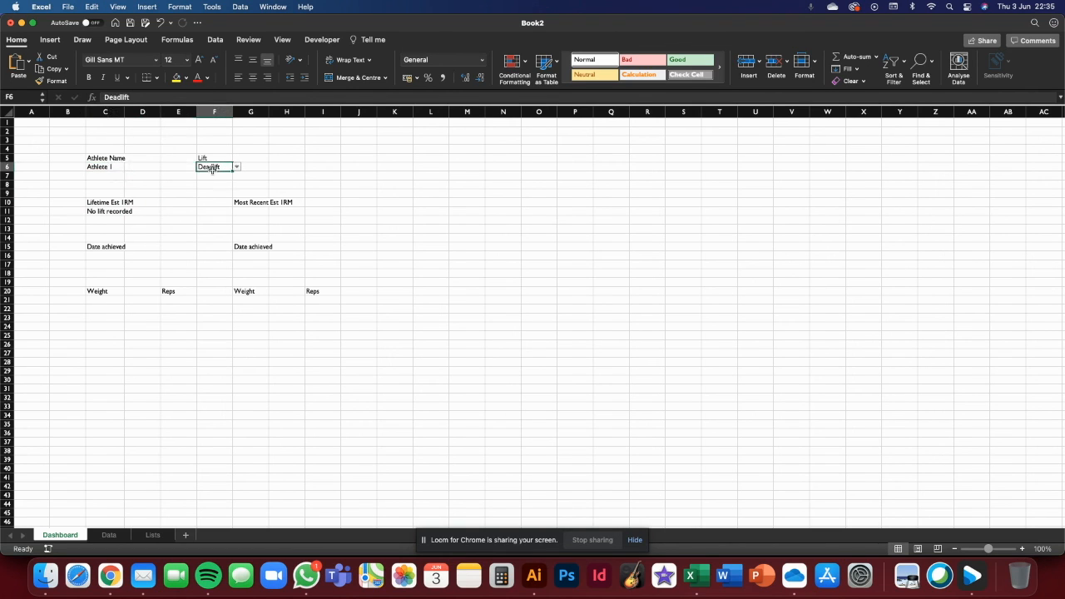
click(156, 261)
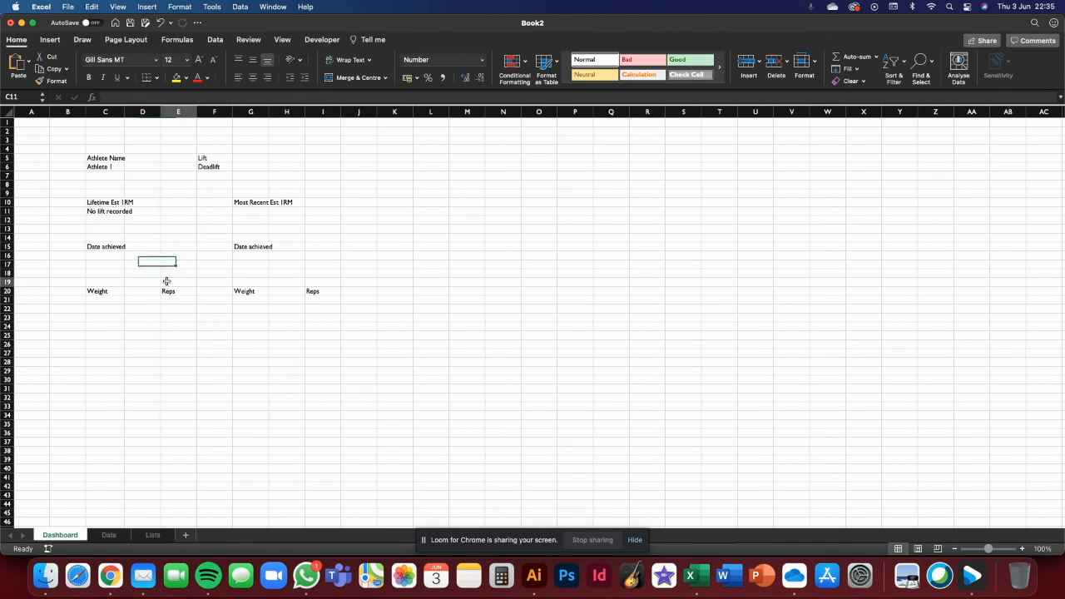
click(110, 212)
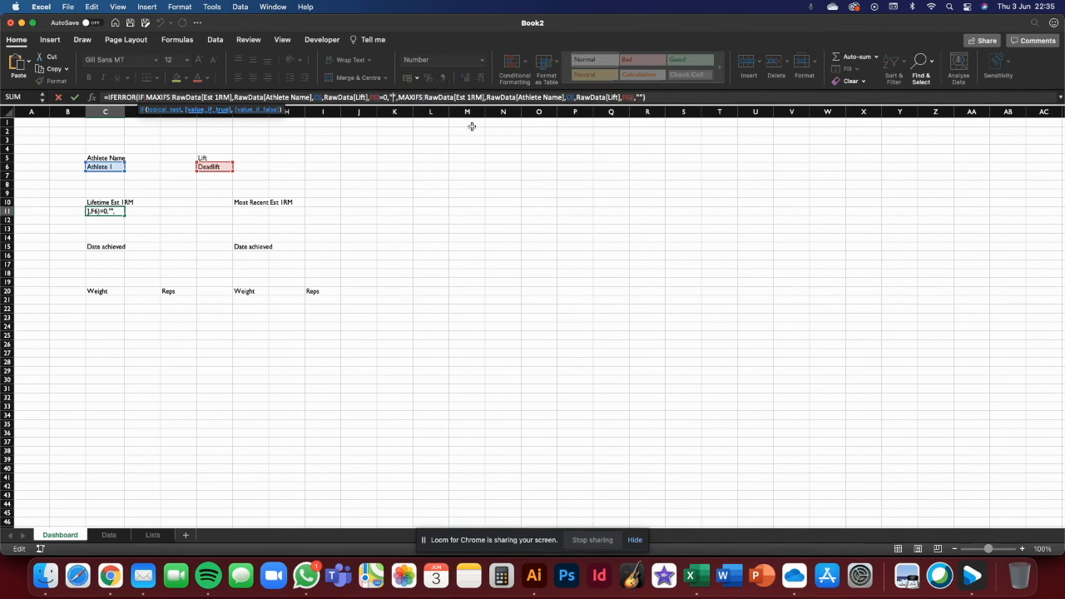
key(Escape)
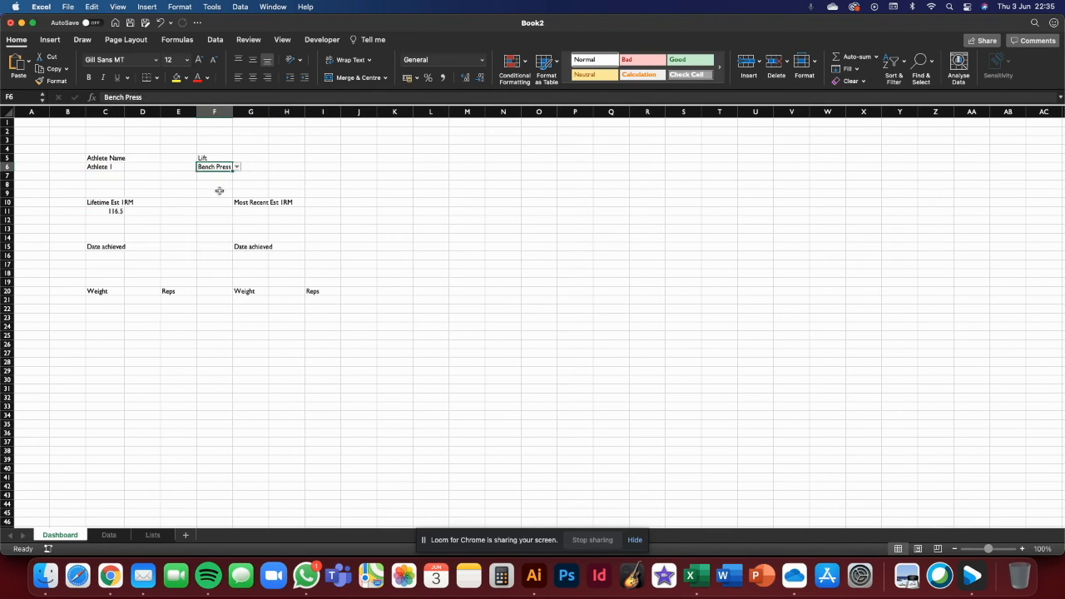
click(105, 256)
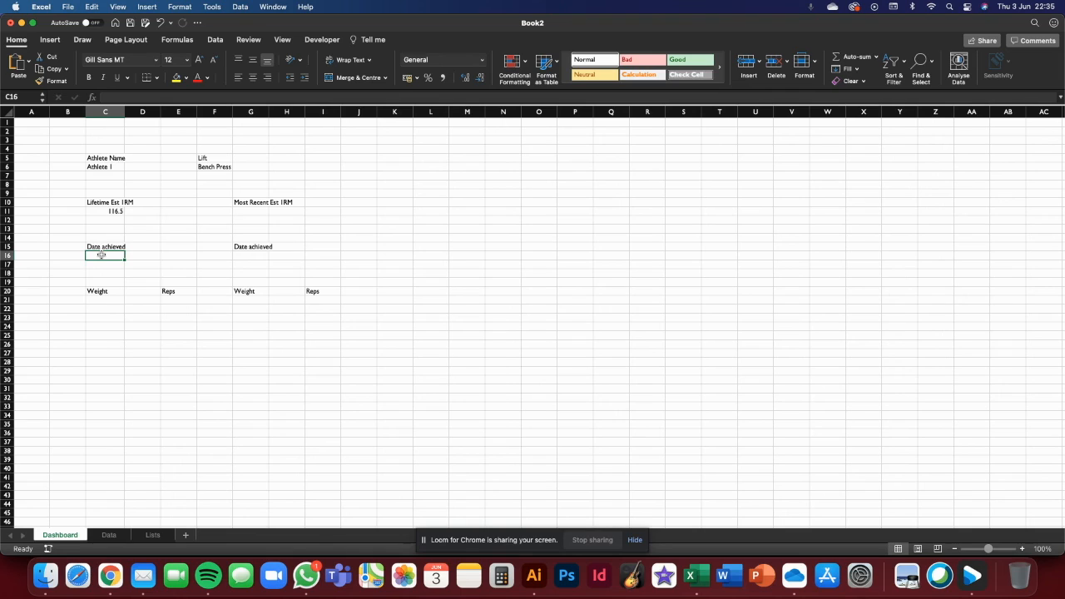